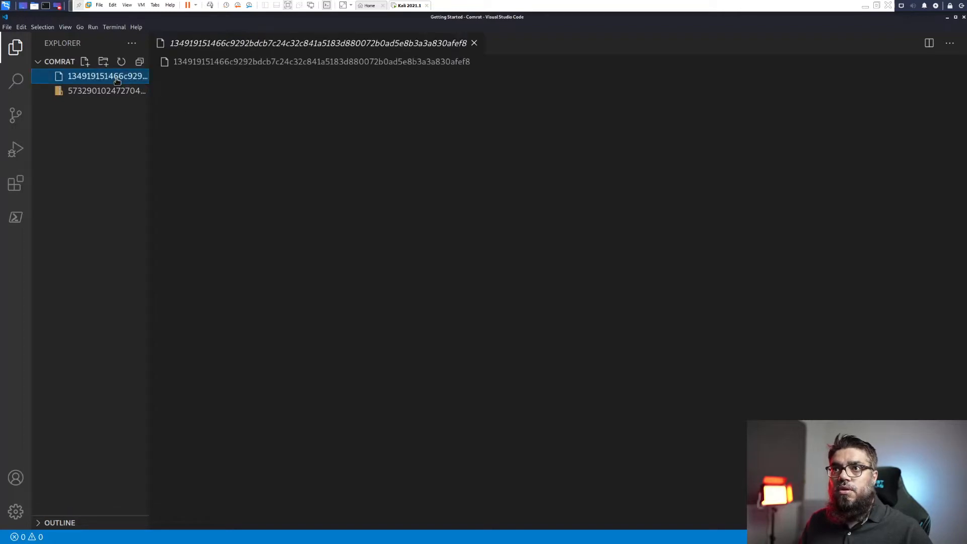
- Duplicate the hash-named obfuscated script in Explorer and begin renaming the copy
click(107, 75)
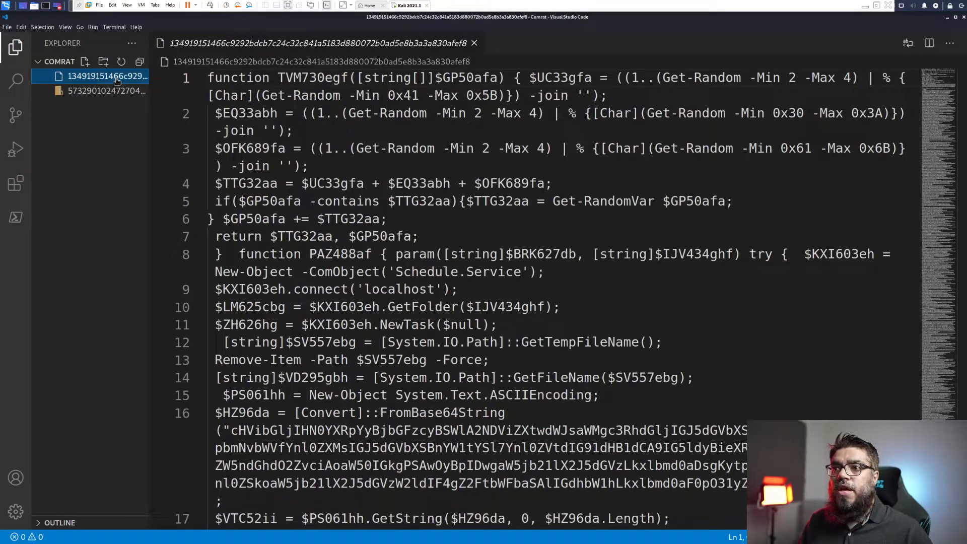
mouse_move(121, 178)
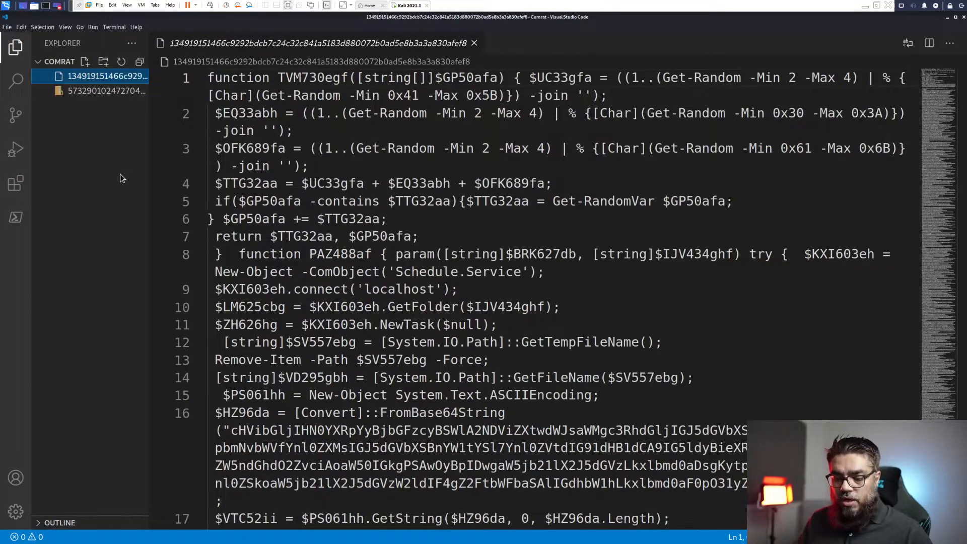
click(105, 90)
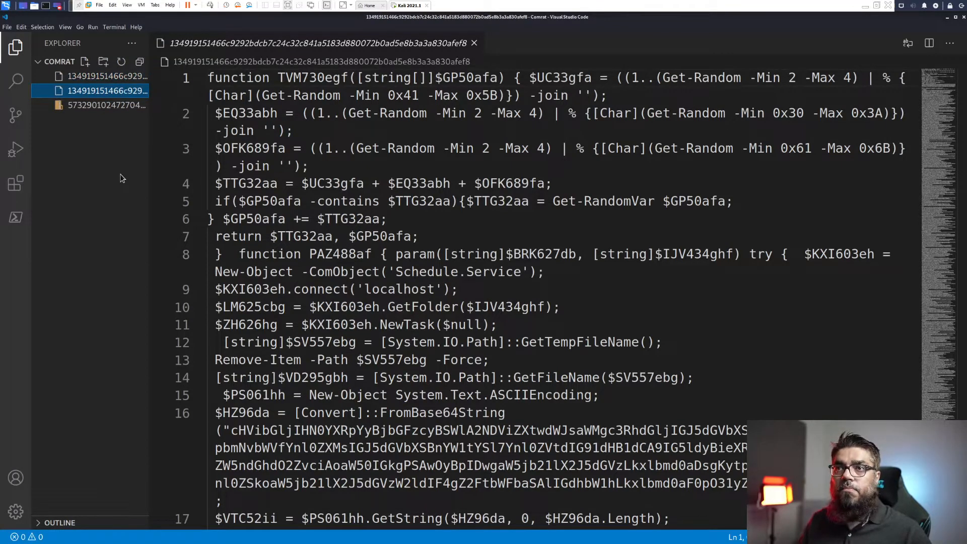
right_click(107, 91)
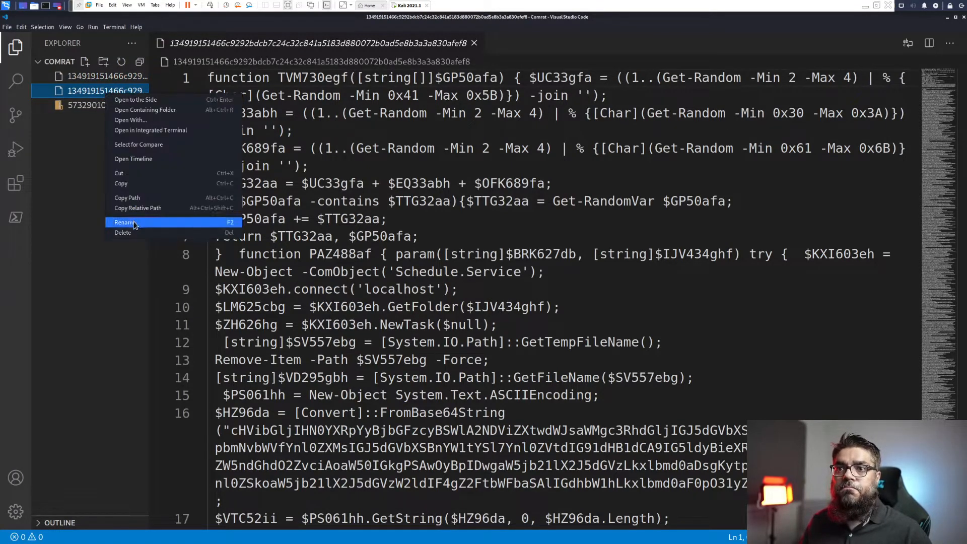
click(125, 222)
text(Step1.ps1)
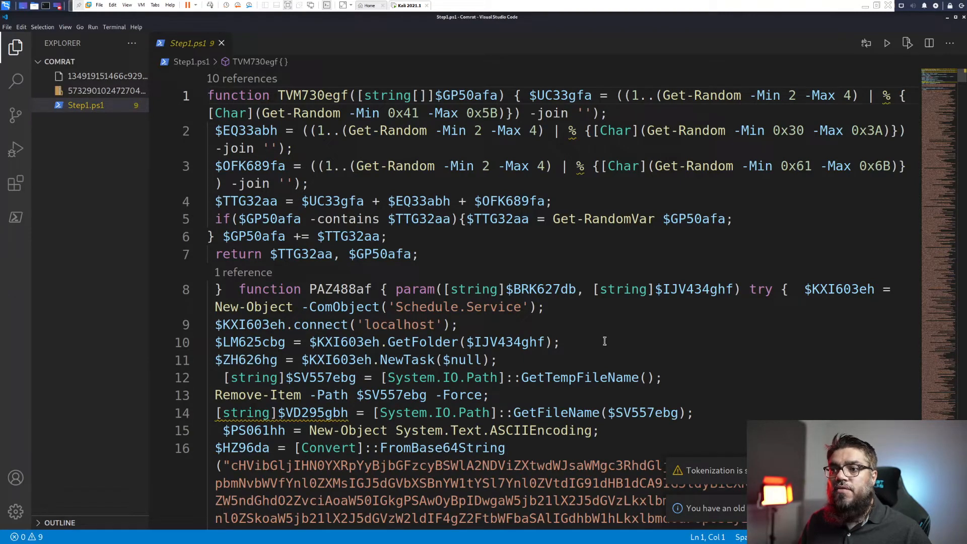
- Skim the start of Step1.ps1 and enable word wrap from the View menu
scroll(down, 3)
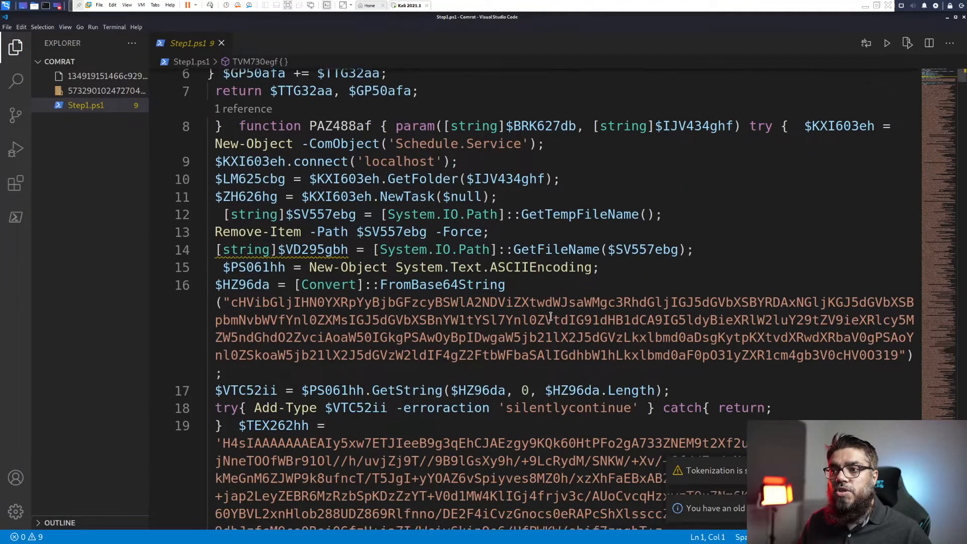
scroll(down, 3)
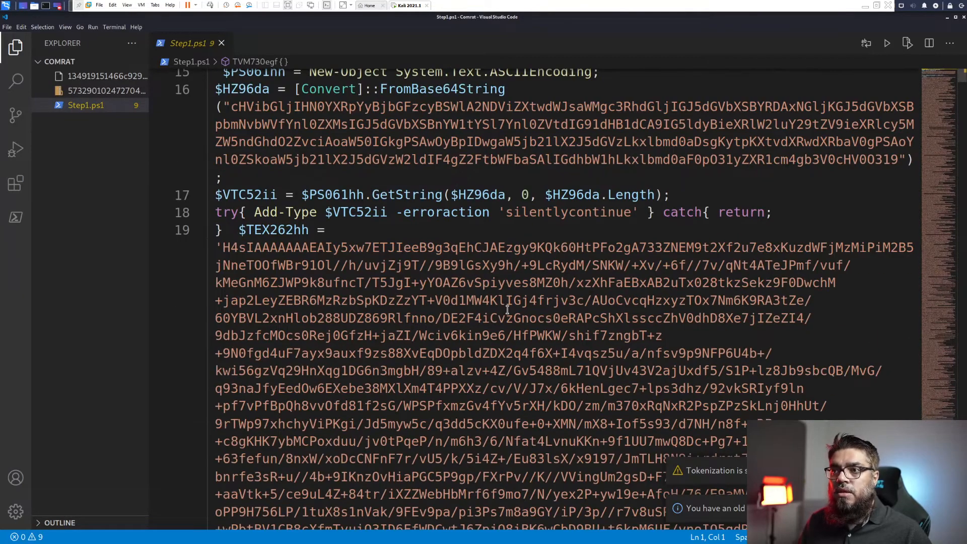
click(64, 26)
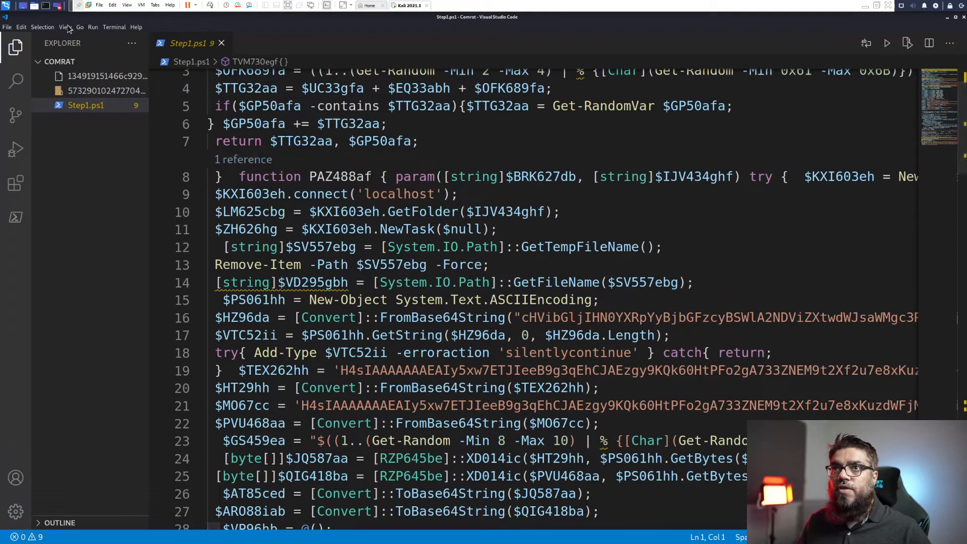
click(65, 26)
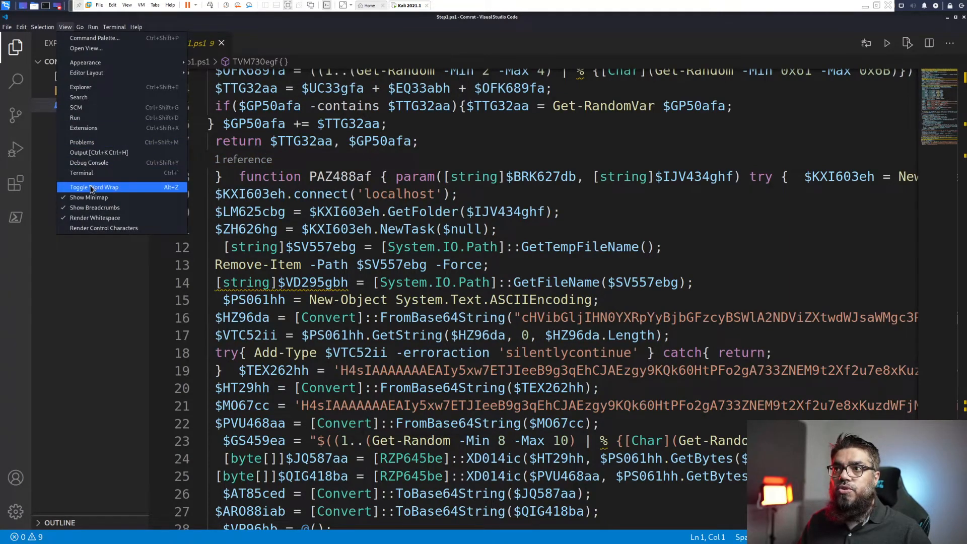
click(93, 188)
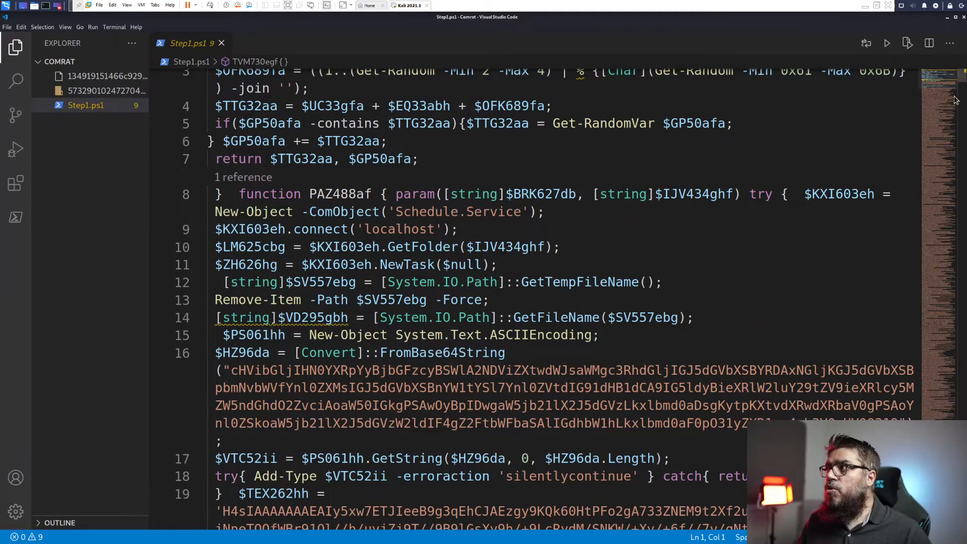
mouse_move(949, 111)
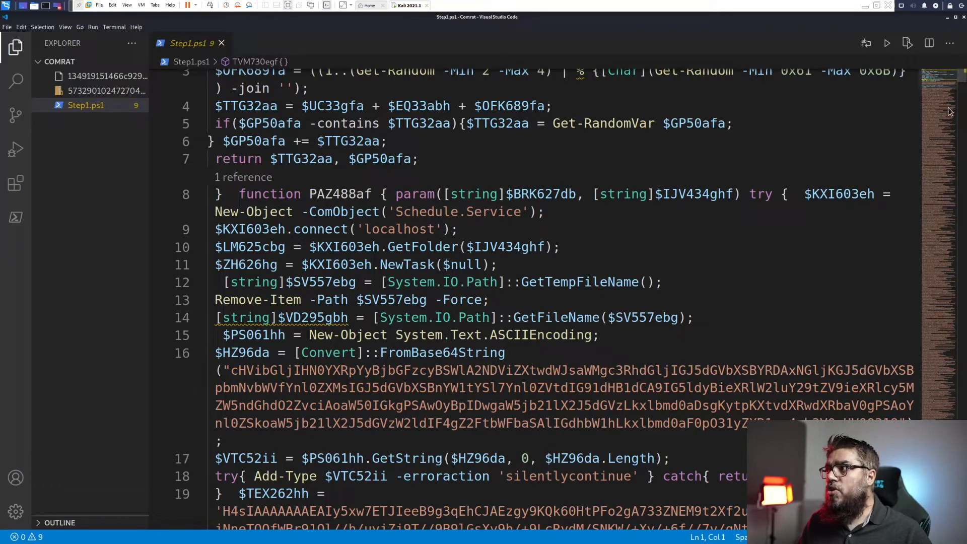
mouse_move(949, 168)
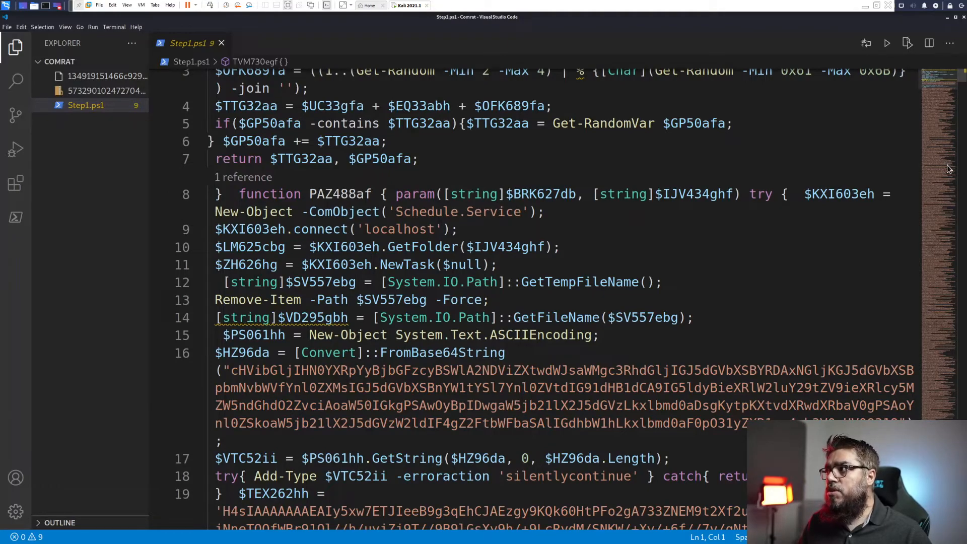
- Read through the wrapped script: random-name function, scheduled-task code and Base64 blobs
scroll(down, 3)
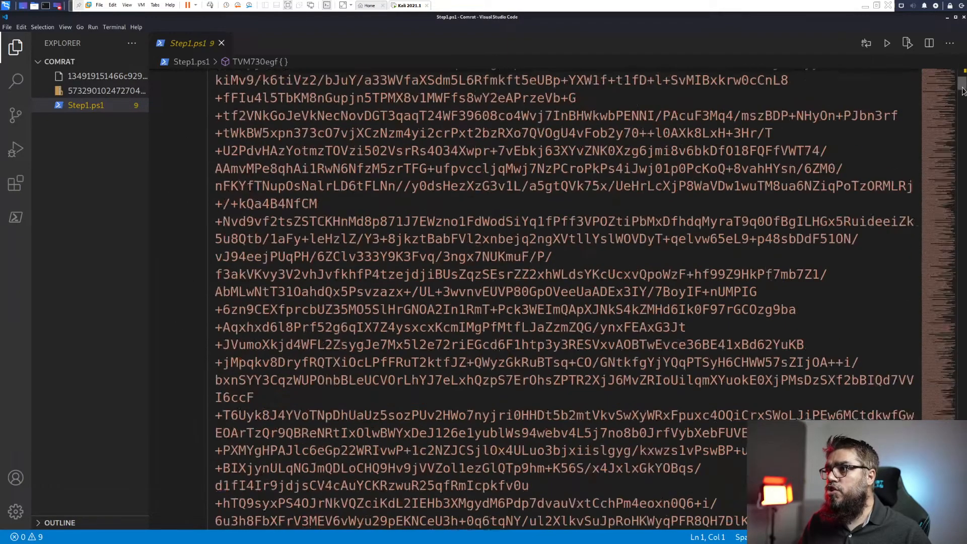
scroll(down, 3)
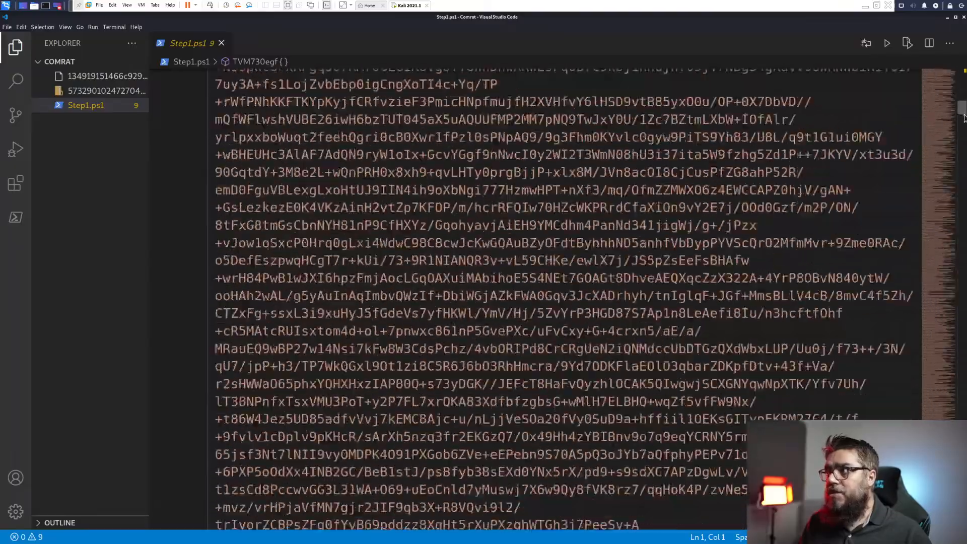
scroll(down, 3)
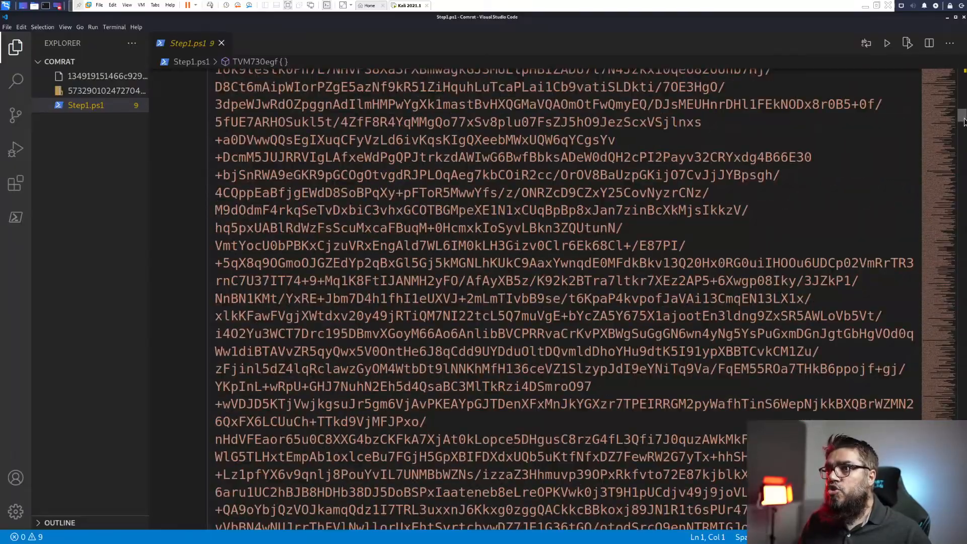
scroll(down, 3)
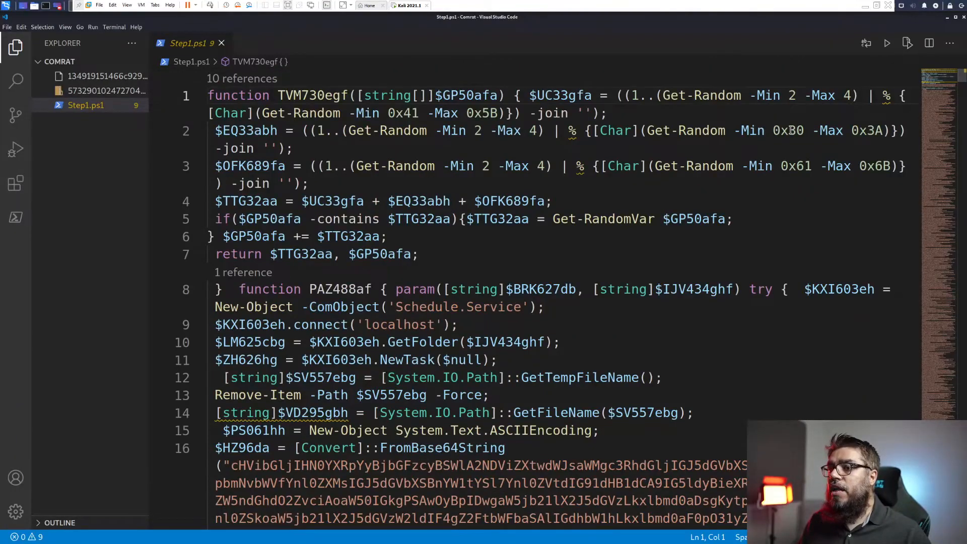
scroll(down, 3)
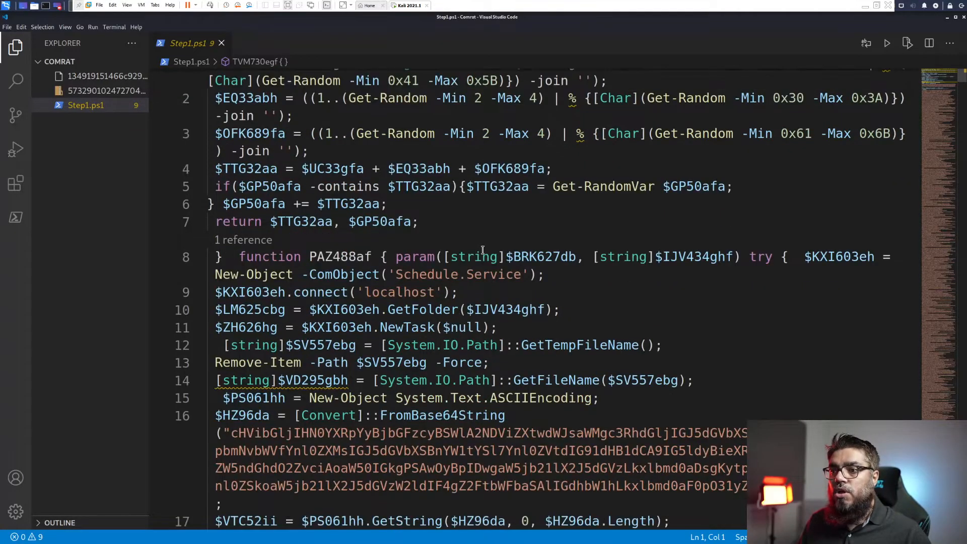
scroll(down, 3)
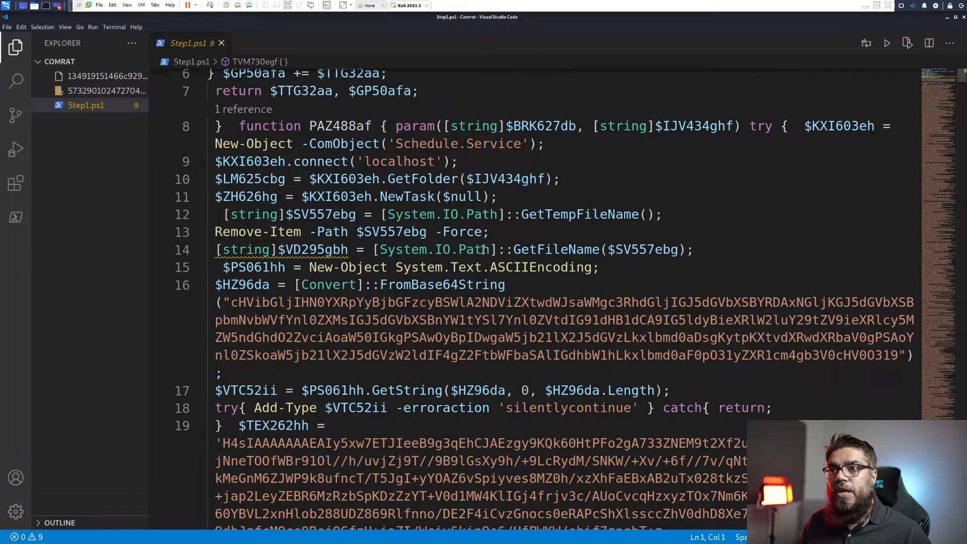
scroll(down, 3)
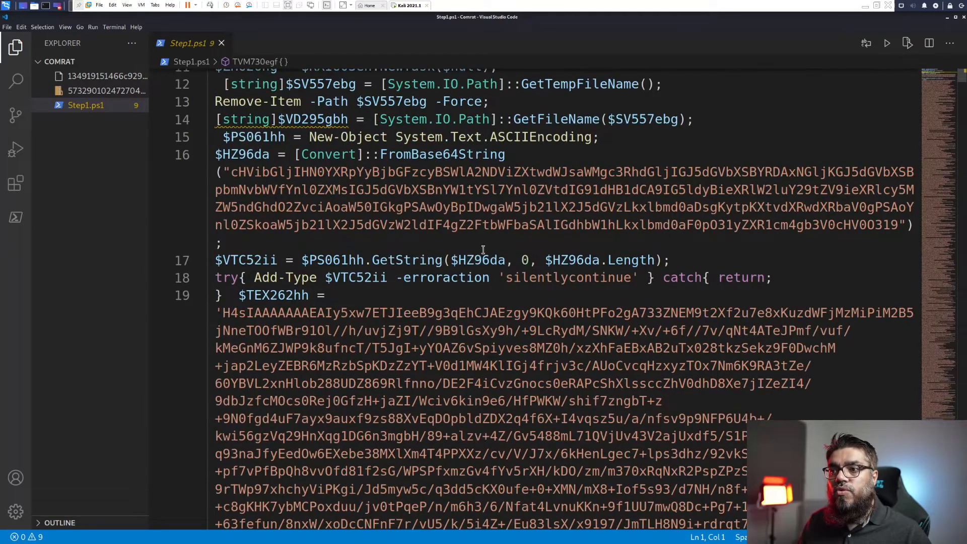
scroll(down, 3)
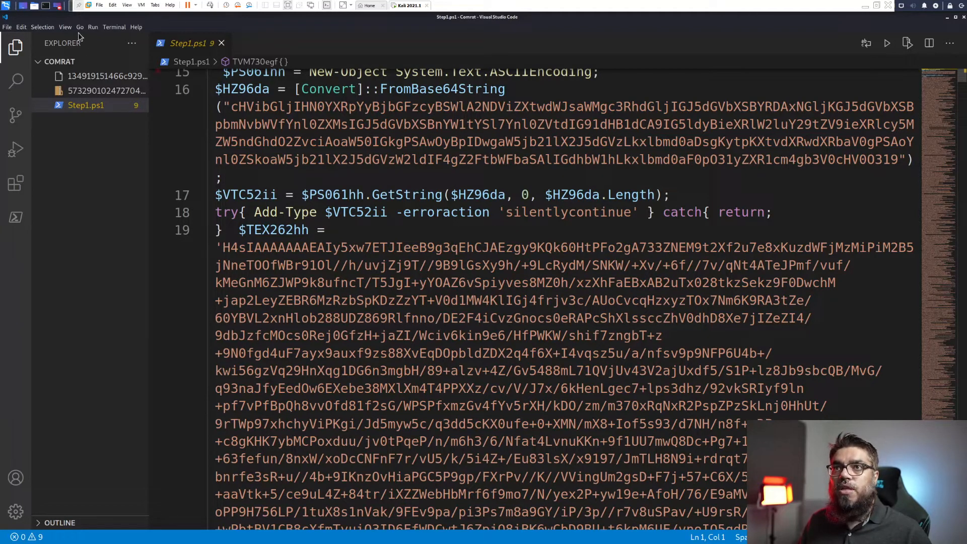
- Turn word wrap off again and review the Base64 decoding, XOR calls and random variables
click(65, 27)
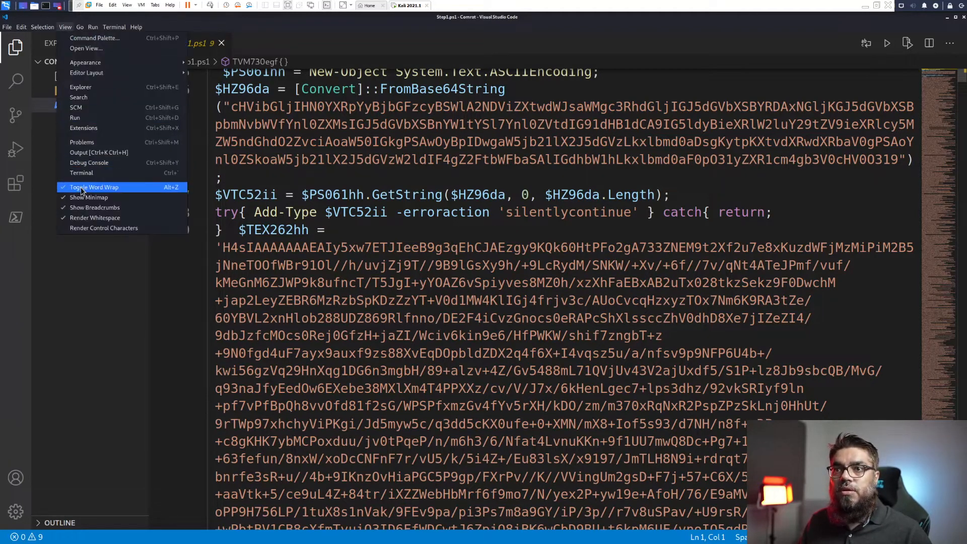
click(94, 187)
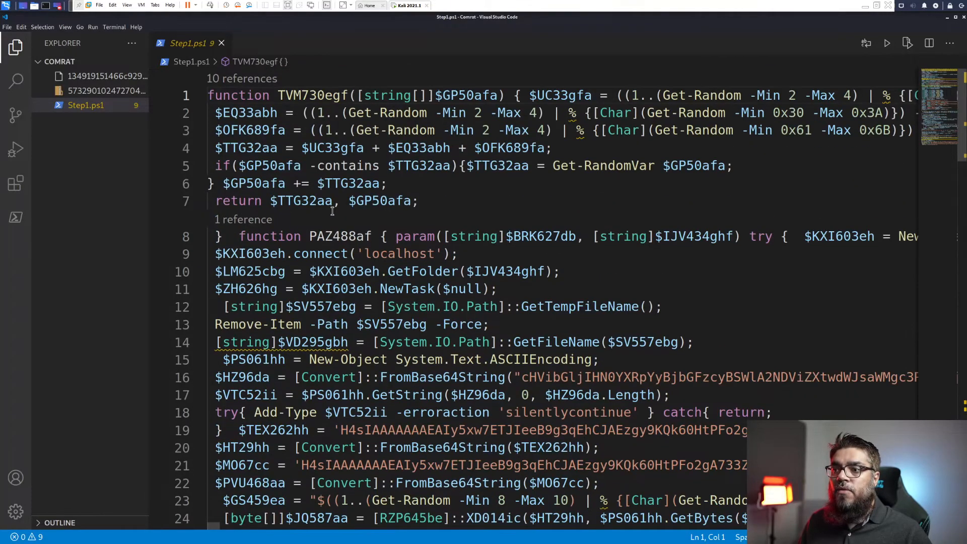
scroll(down, 3)
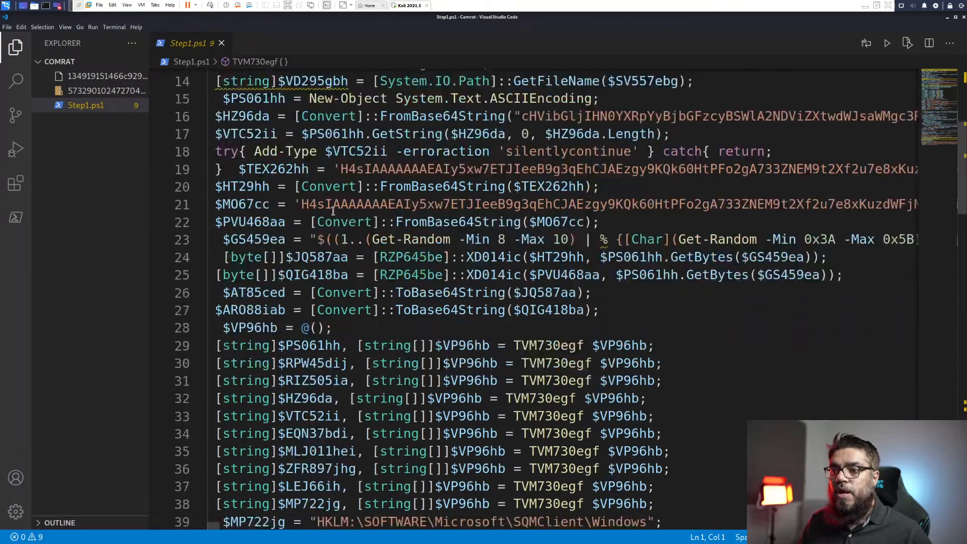
scroll(down, 3)
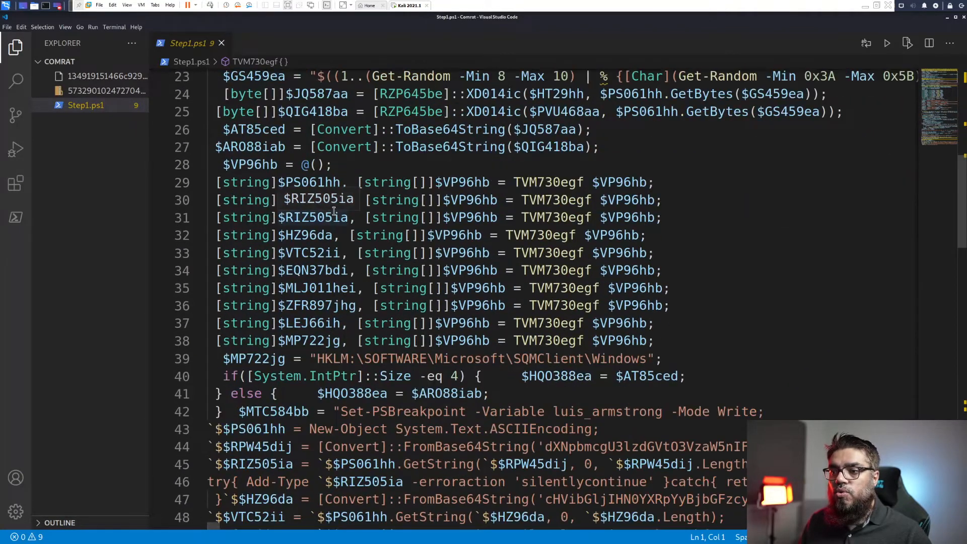
scroll(down, 3)
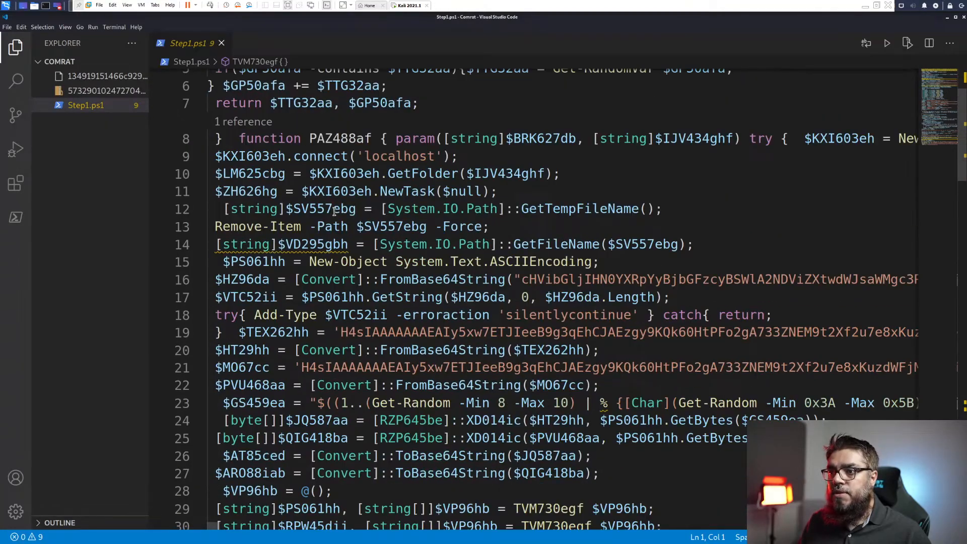
scroll(down, 3)
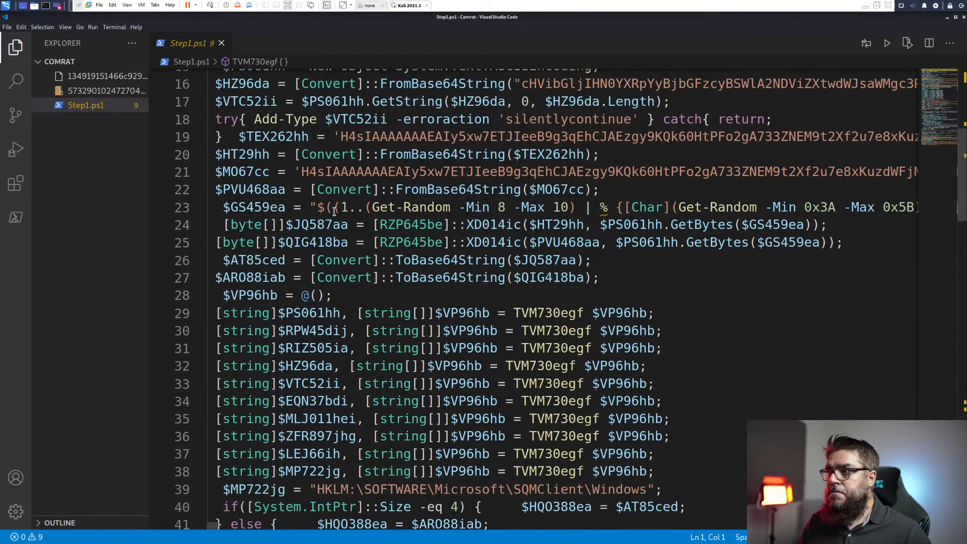
scroll(down, 3)
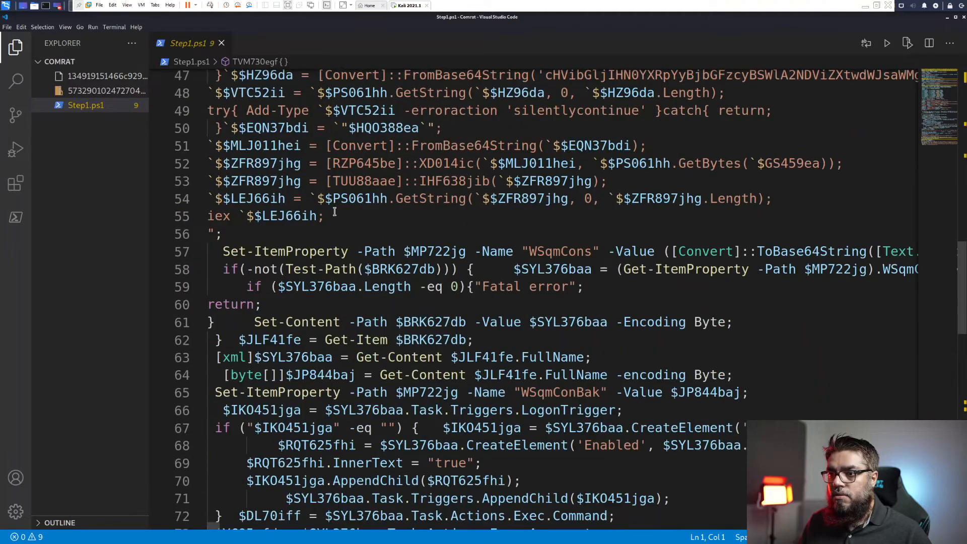
scroll(down, 3)
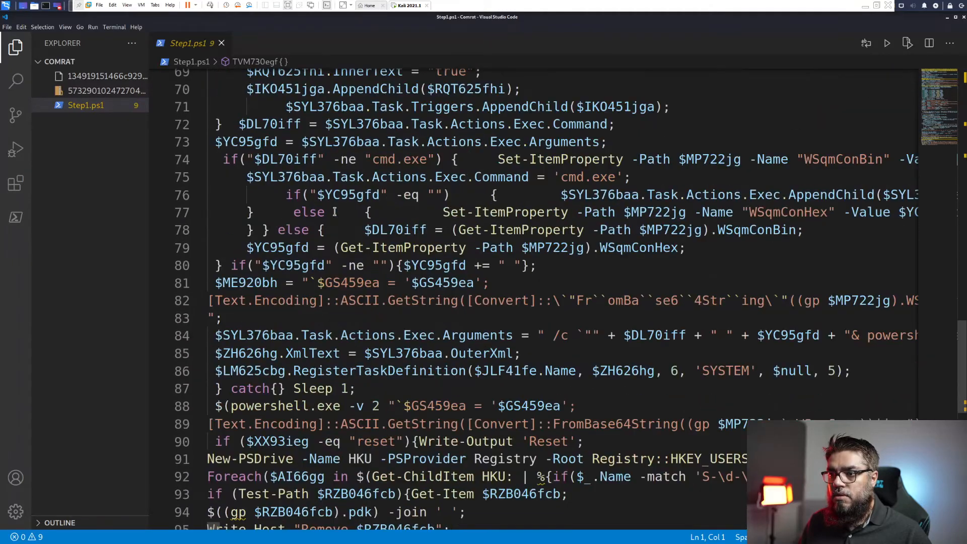
scroll(down, 3)
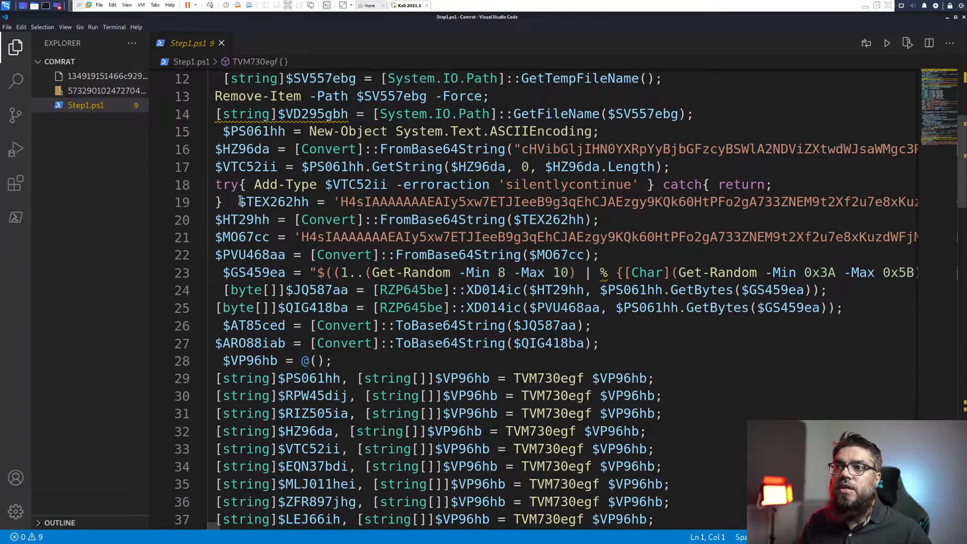
- Cut the four long Base64 variable lines into LongVars.txt, leaving a '# Long Vars' comment
drag(240, 202, 583, 237)
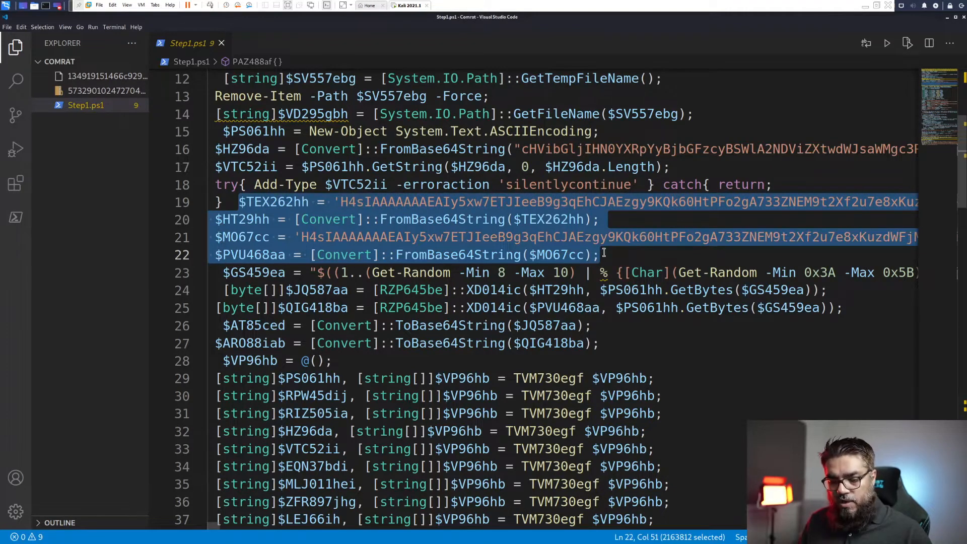
key(Delete)
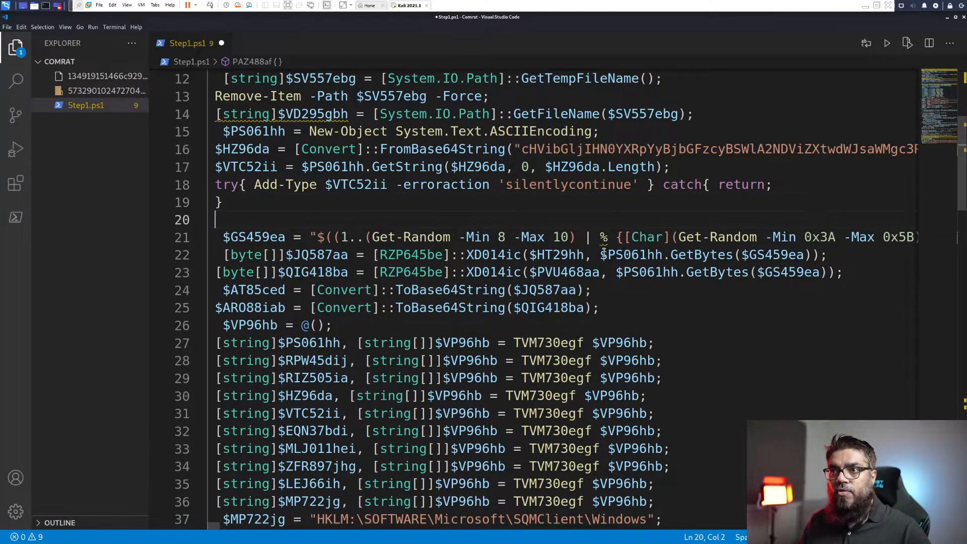
text(#)
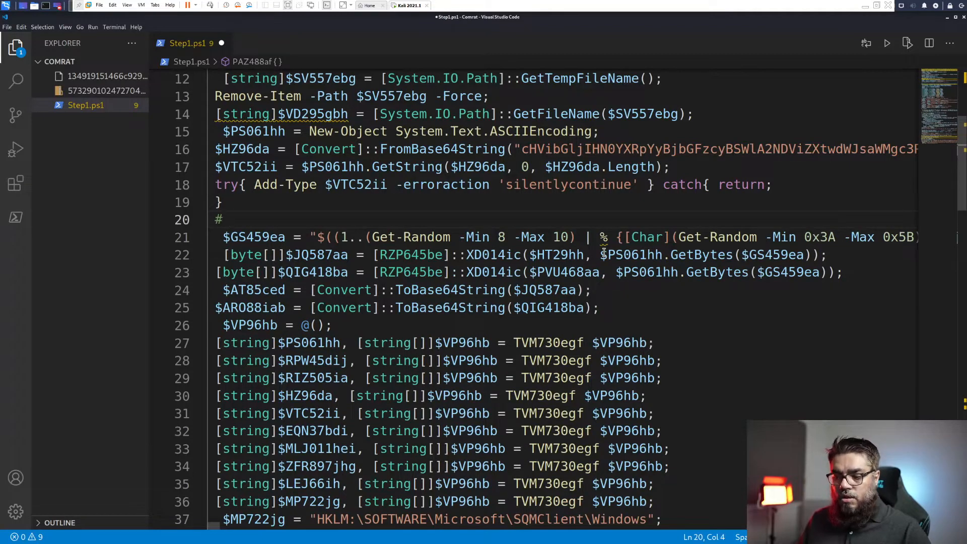
text(Long V)
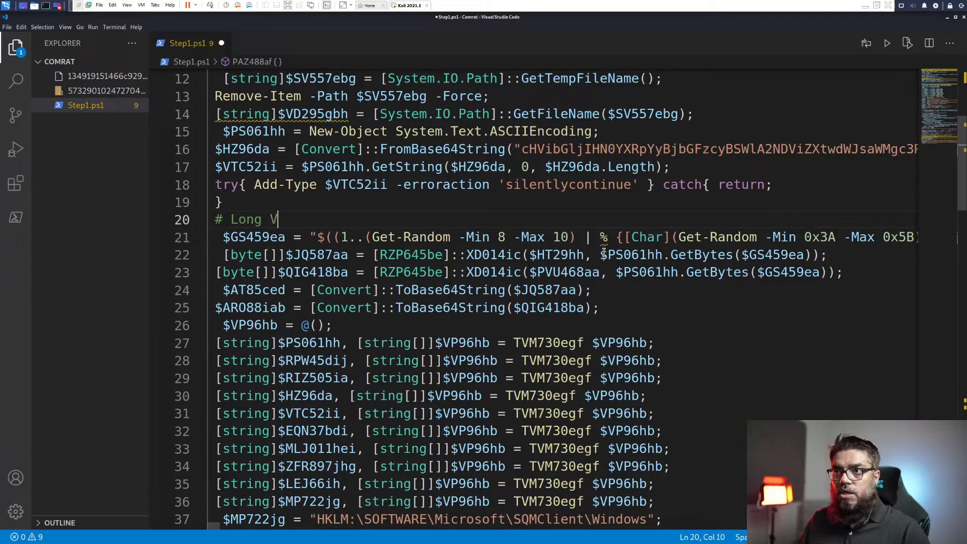
text(ars)
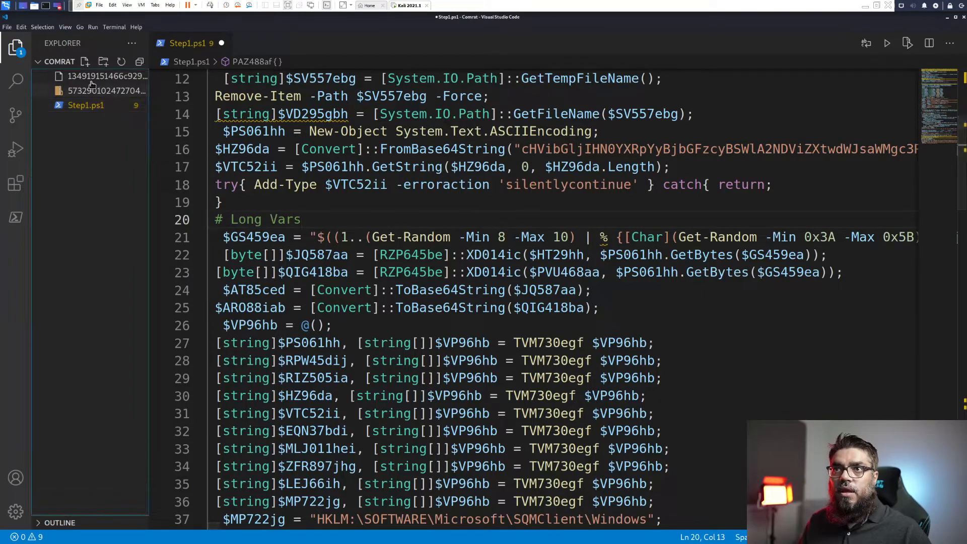
text(LongVars.txt)
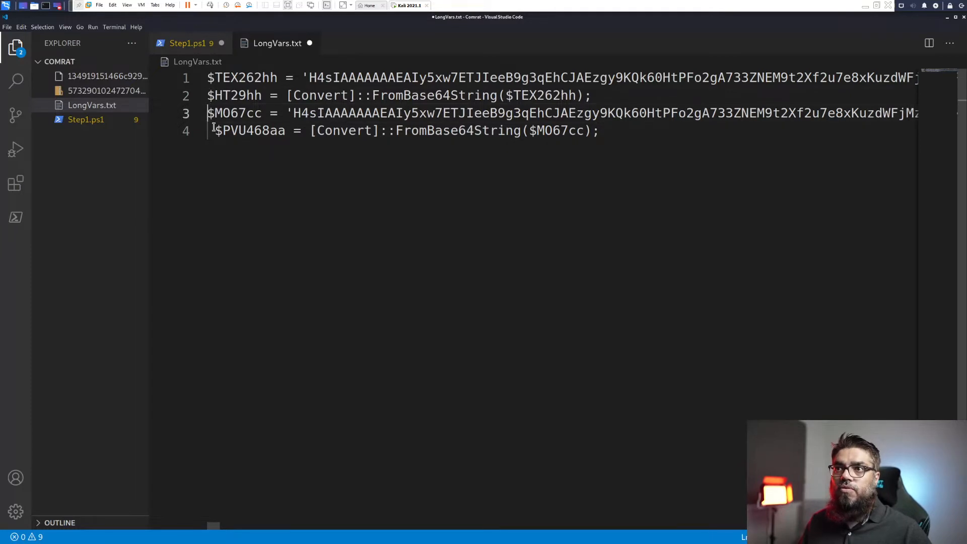
click(189, 43)
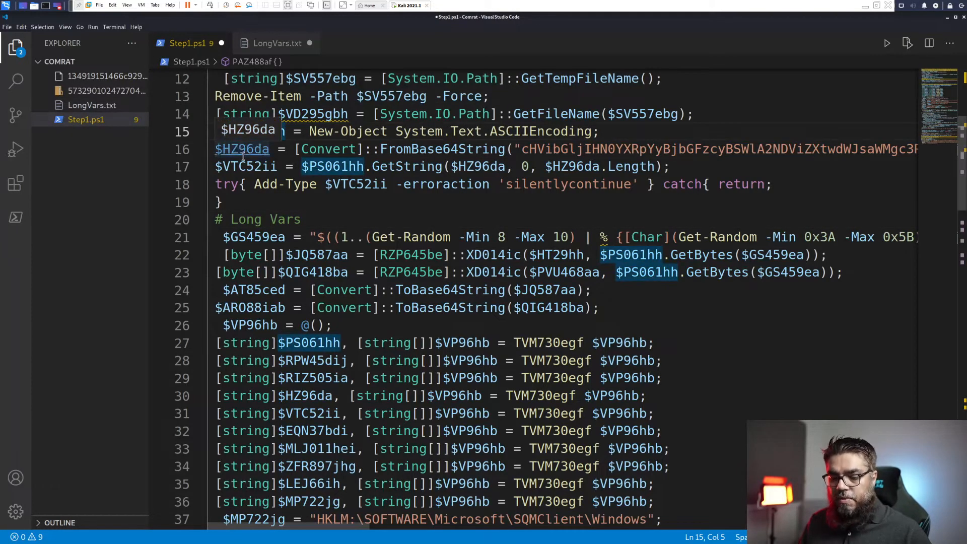
- Run Format Document from the Command Palette to reindent Step1.ps1
key(f1)
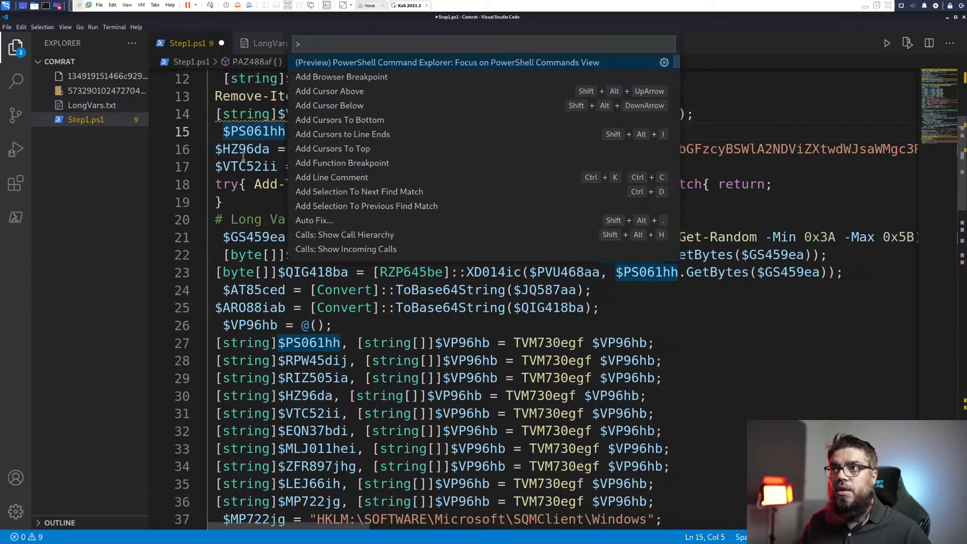
text(form)
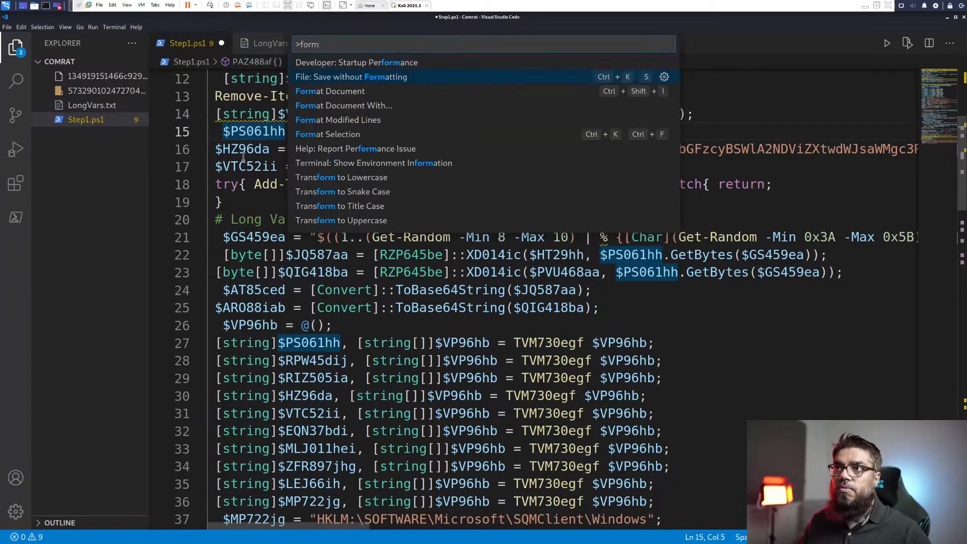
key(Escape)
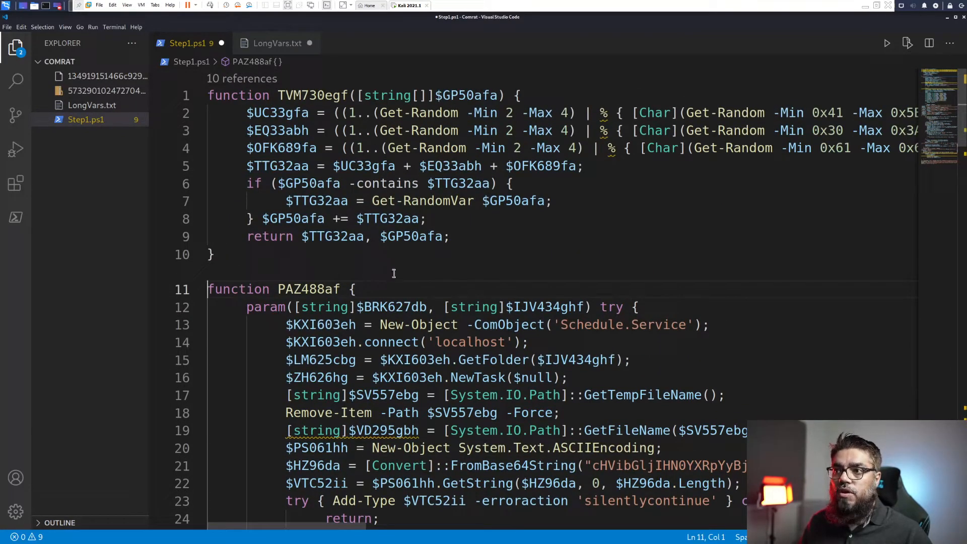
scroll(down, 3)
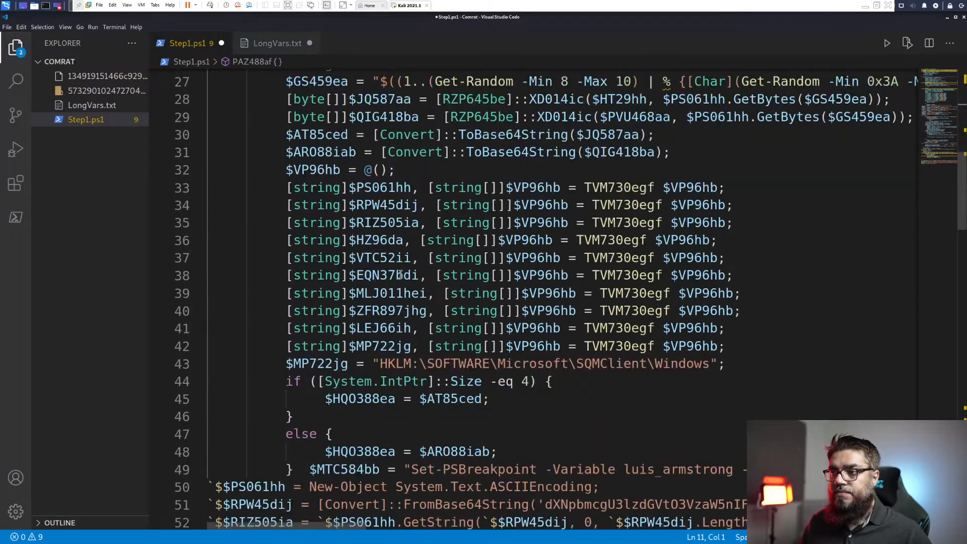
scroll(down, 3)
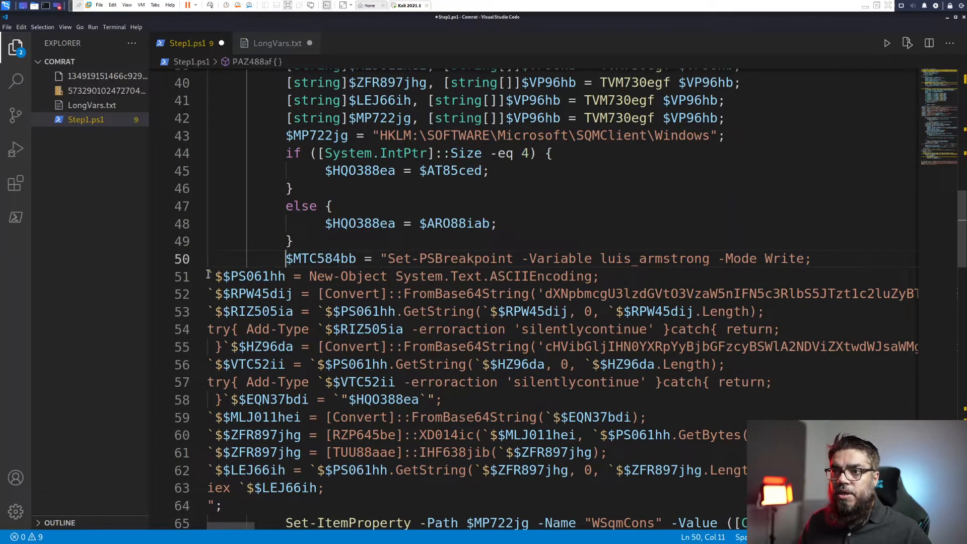
- Inspect the escaped embedded script block string, then return to the top of the script
drag(208, 276, 222, 504)
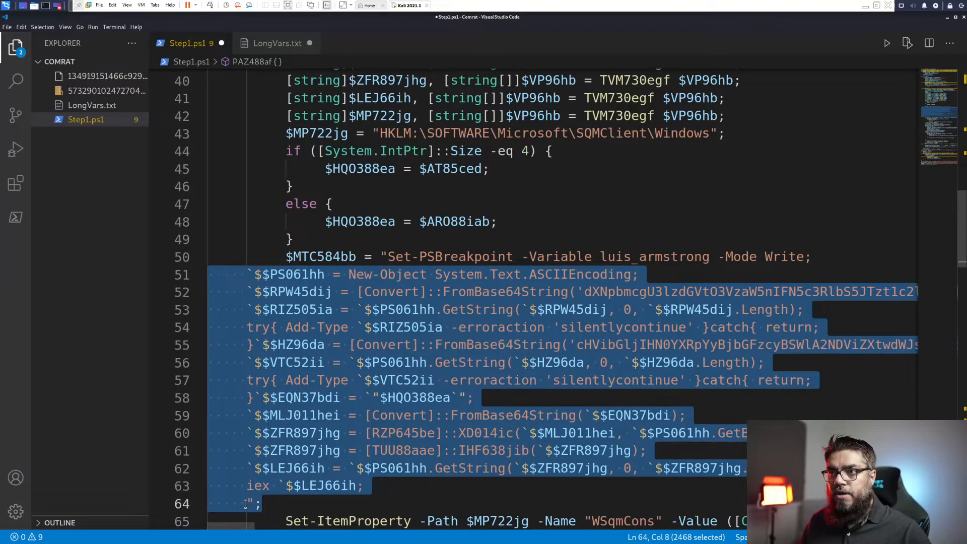
scroll(down, 3)
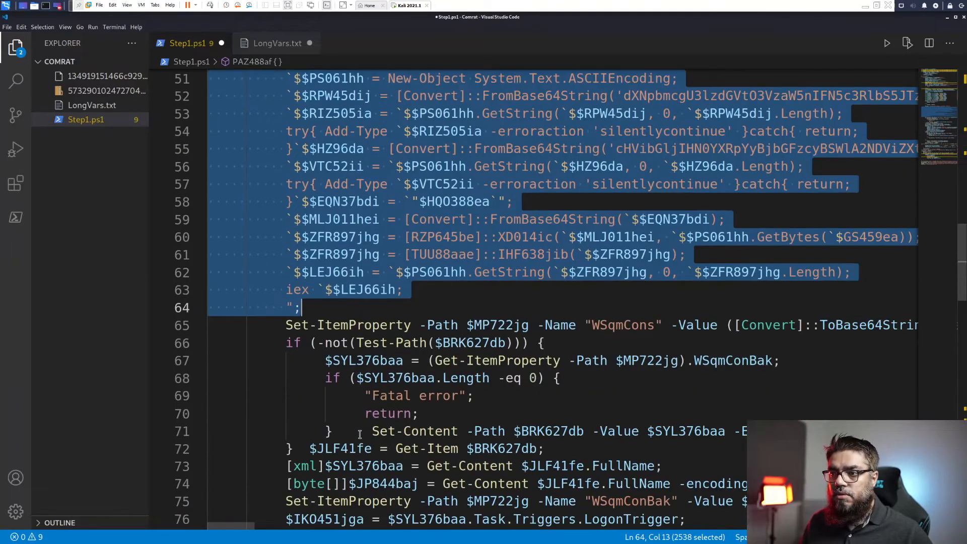
scroll(down, 3)
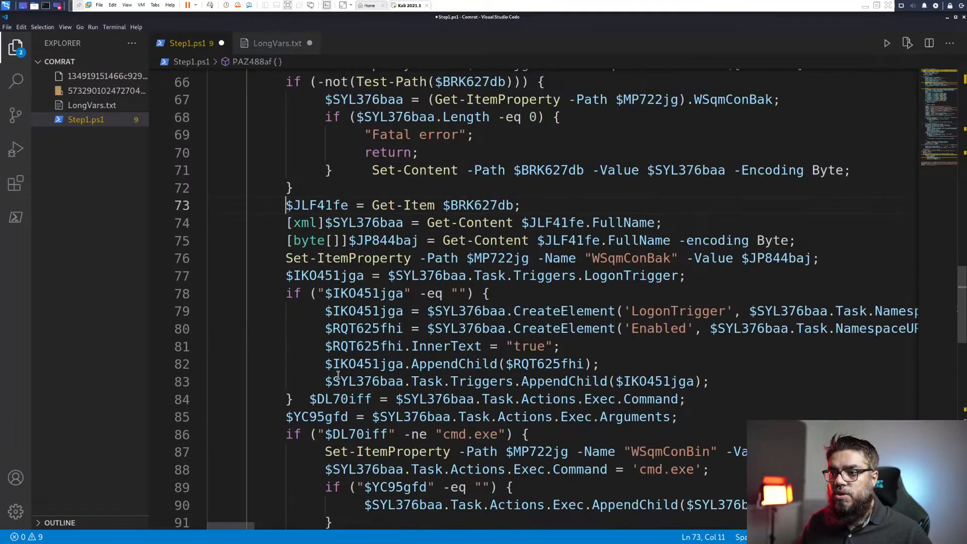
scroll(down, 3)
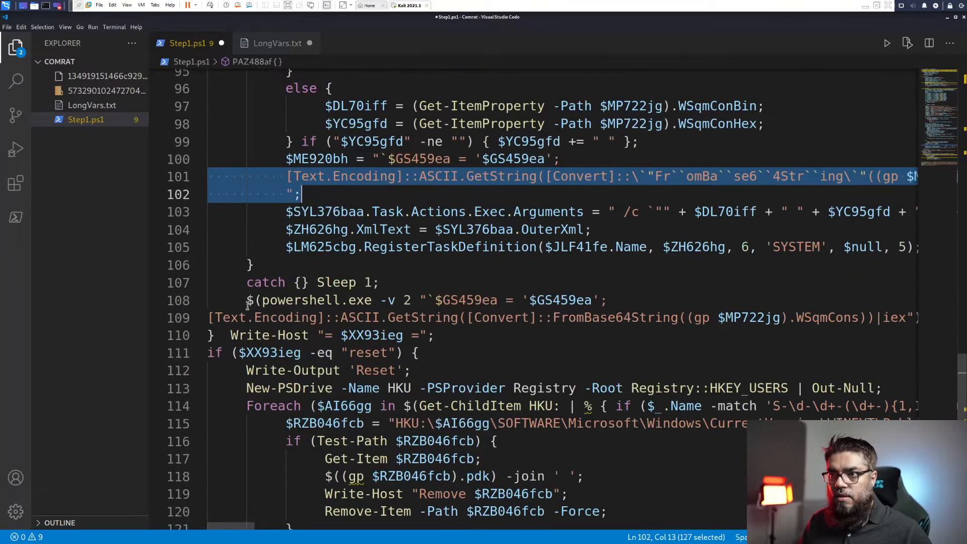
click(210, 317)
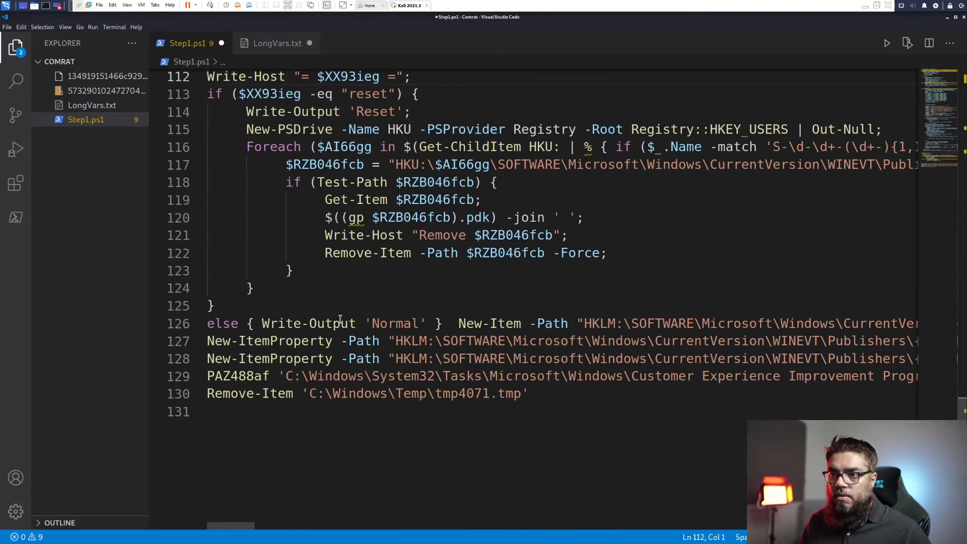
key(Enter)
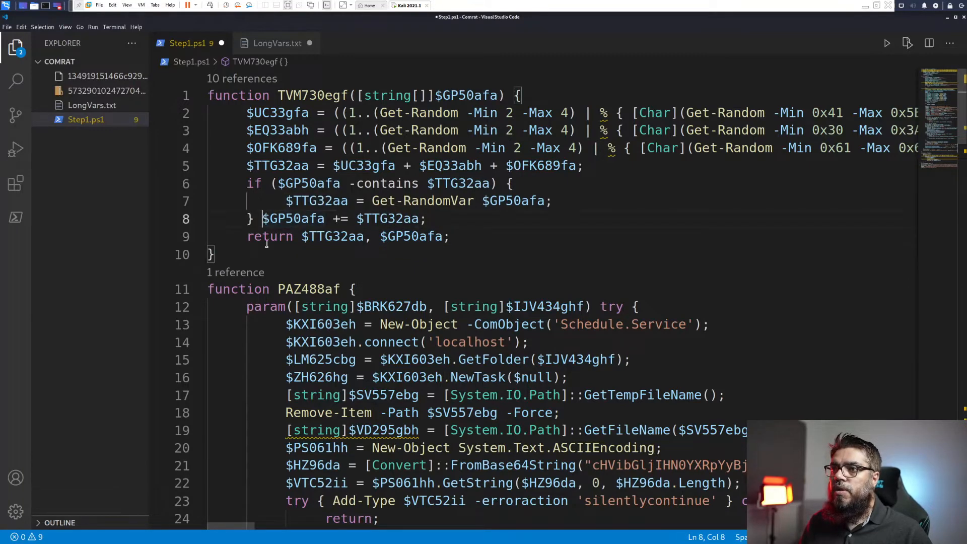
- Copy all of LongVars.txt back under '# Long Vars' in Step1.ps1 and indent the lines
scroll(down, 3)
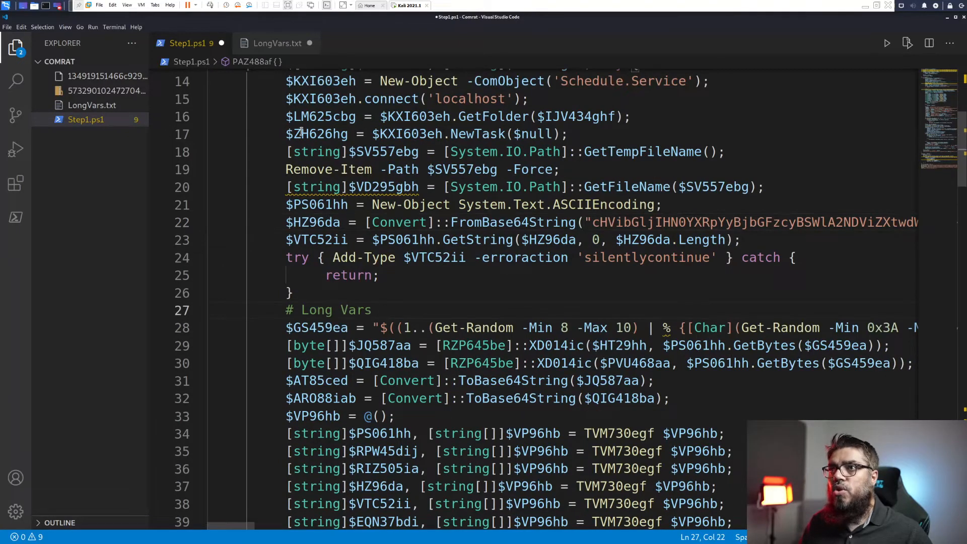
click(277, 43)
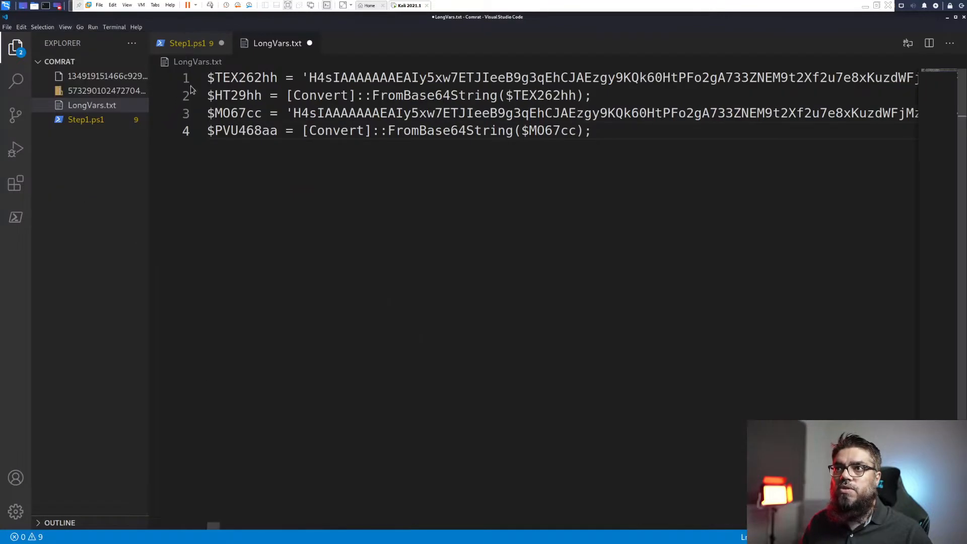
key(ctrl+a)
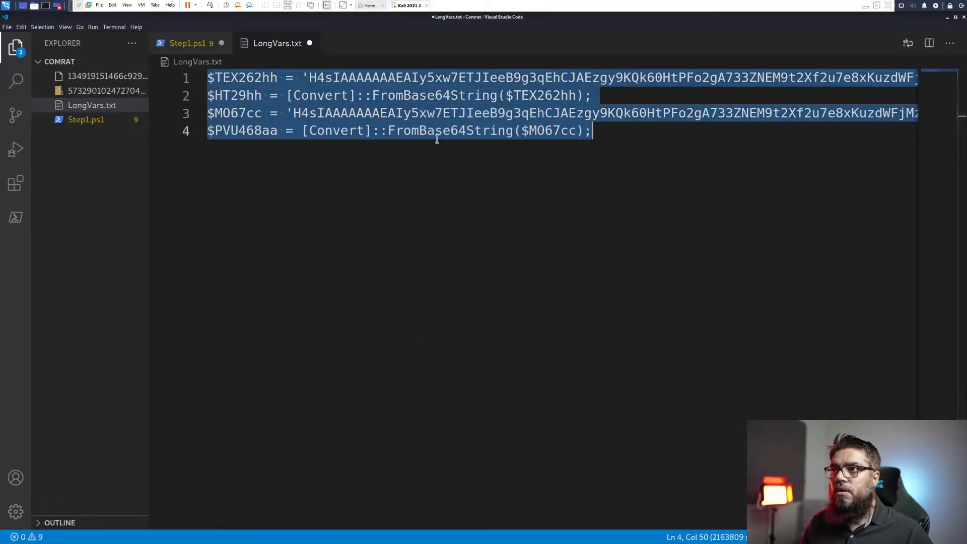
click(188, 44)
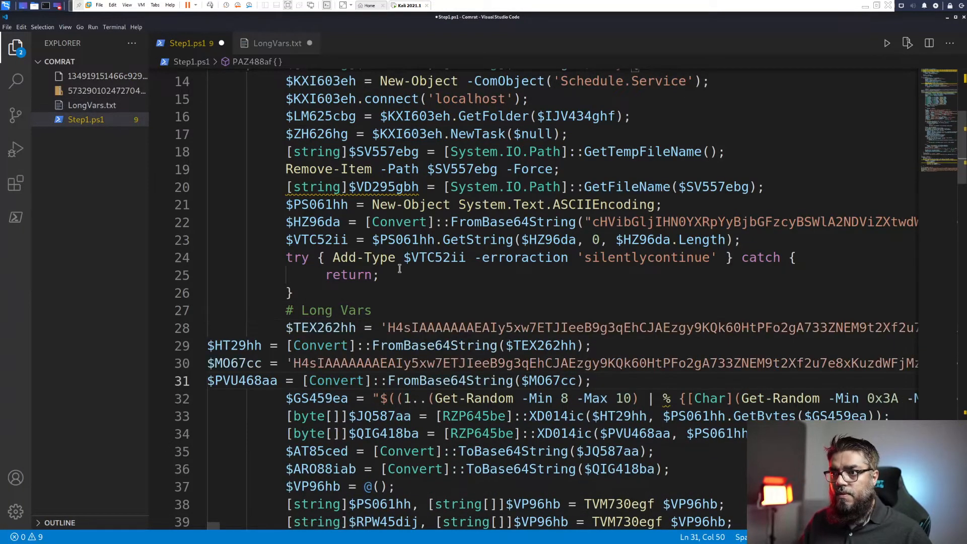
drag(208, 345, 560, 381)
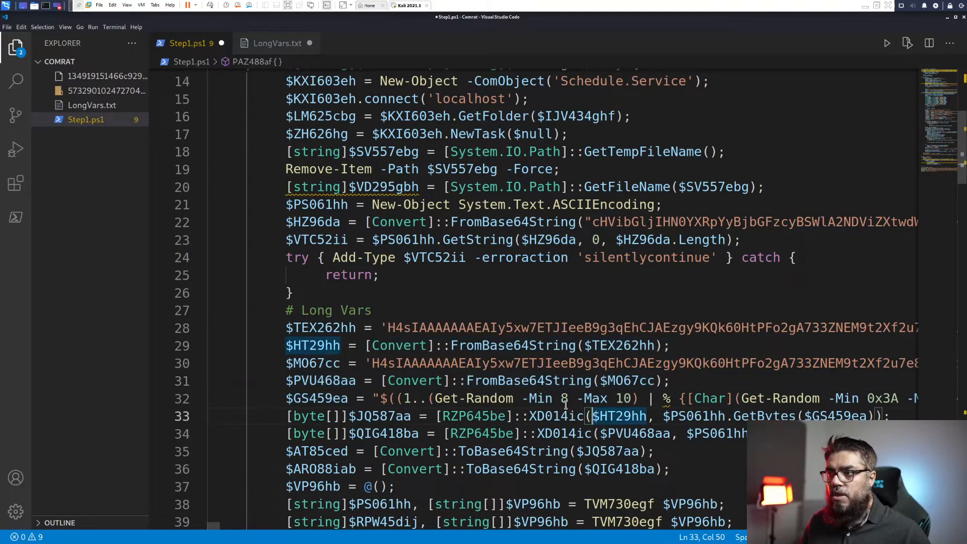
- Trace uses of $HT29hh and select the Base64 string assigned to $HZ96da on line 22
scroll(down, 3)
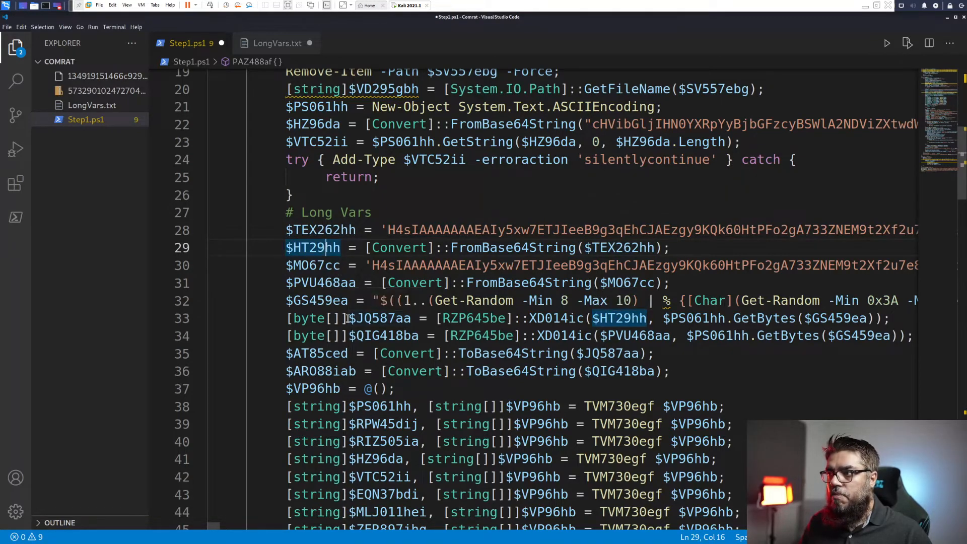
double_click(381, 318)
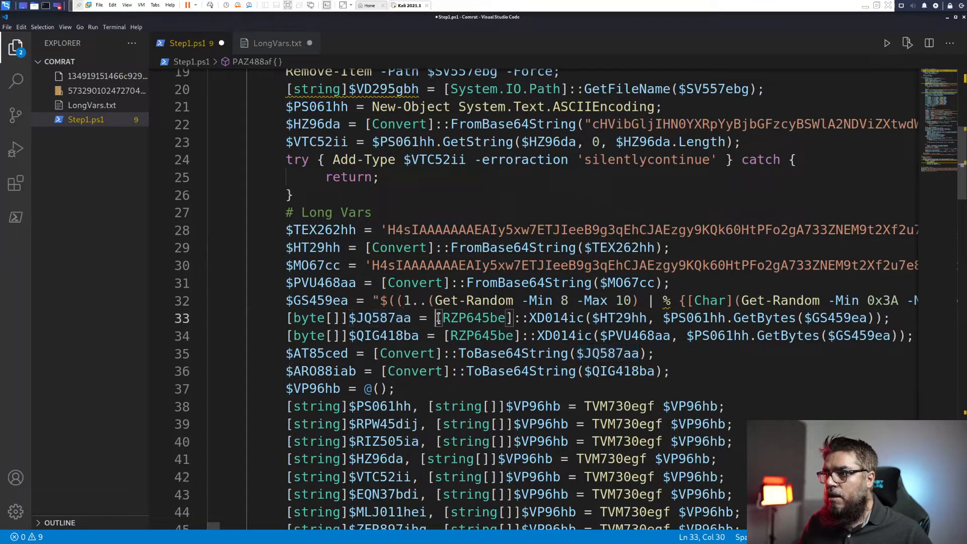
drag(436, 317, 589, 317)
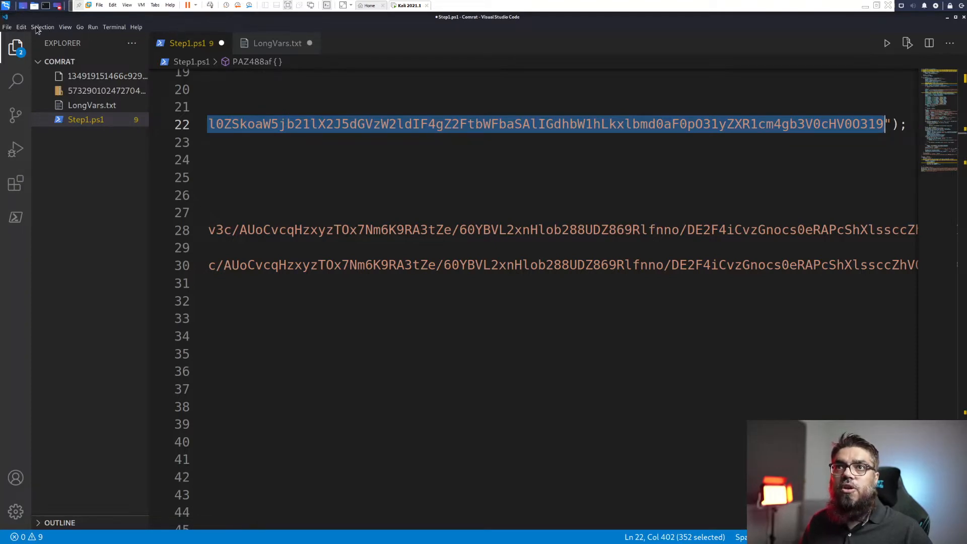
- Load CyberChef in Firefox and decode the string with From Base64 into the RZP645be C# class
click(6, 5)
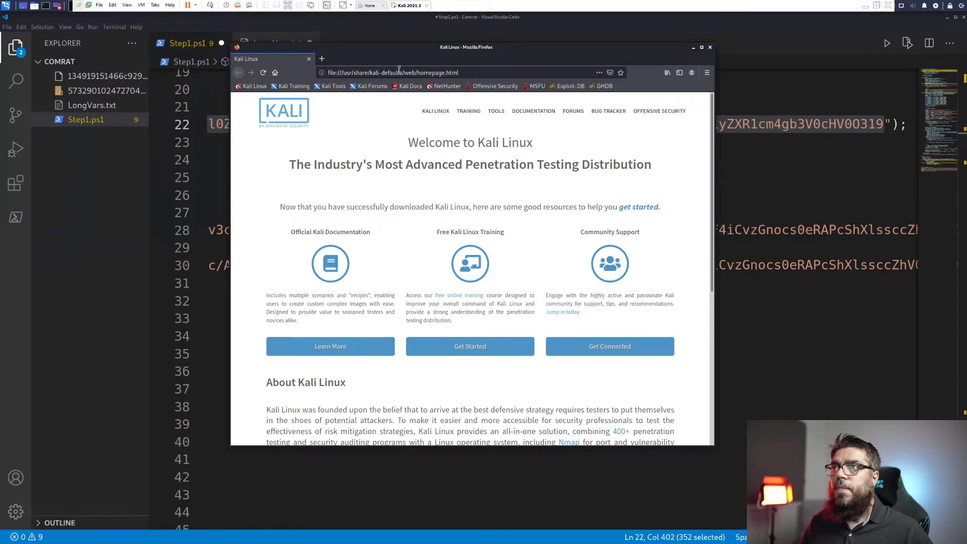
text(cyberChef/#recipe=From_Base64('A-Za-z0-9%2B/%3D',true)&input=Y)
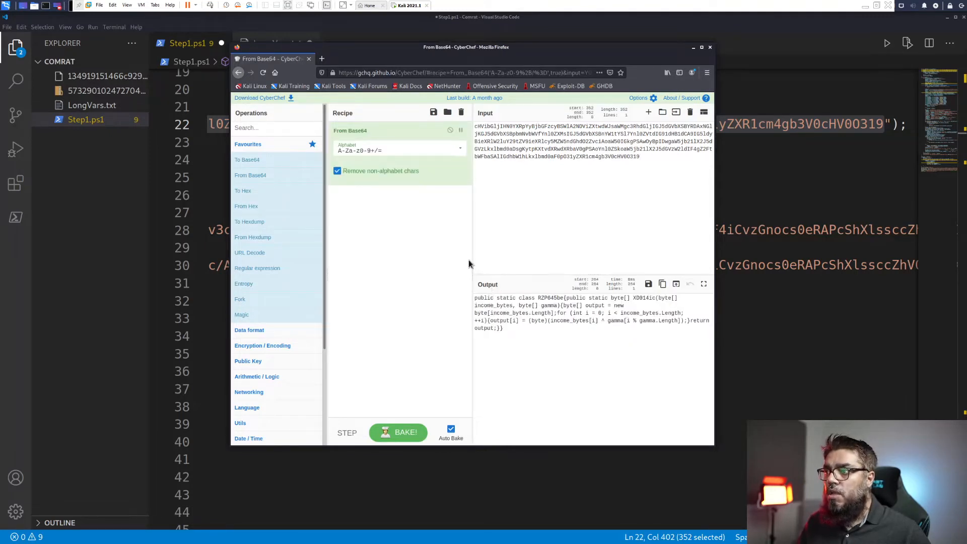
double_click(547, 298)
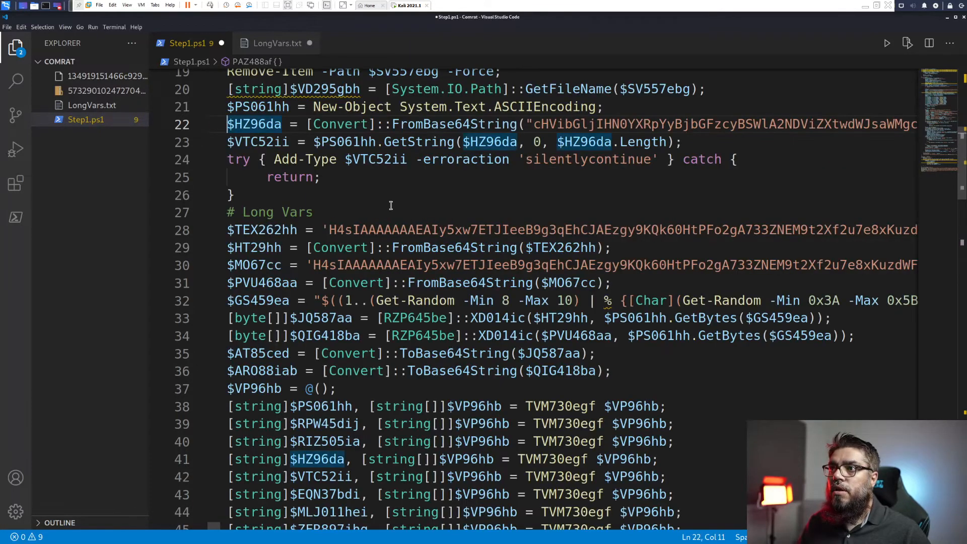
mouse_move(451, 317)
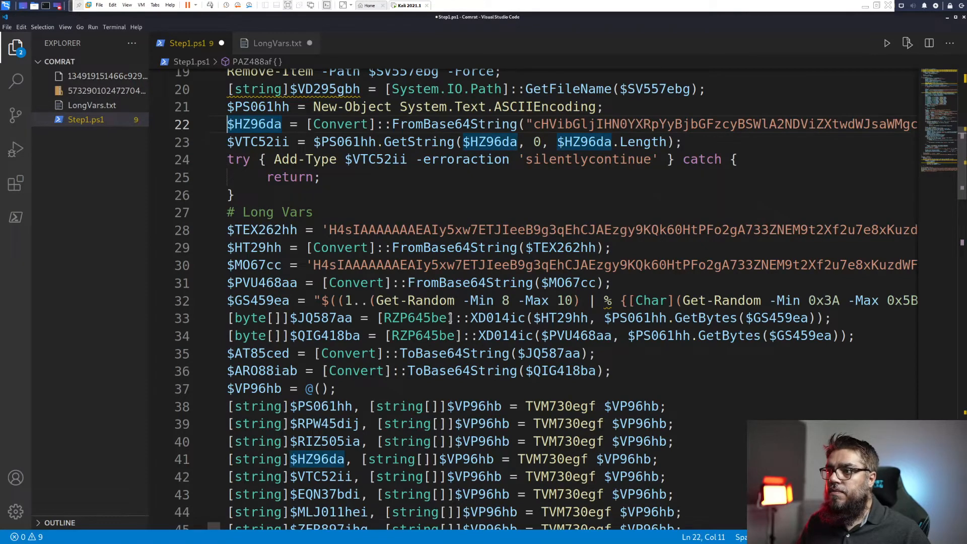
double_click(416, 317)
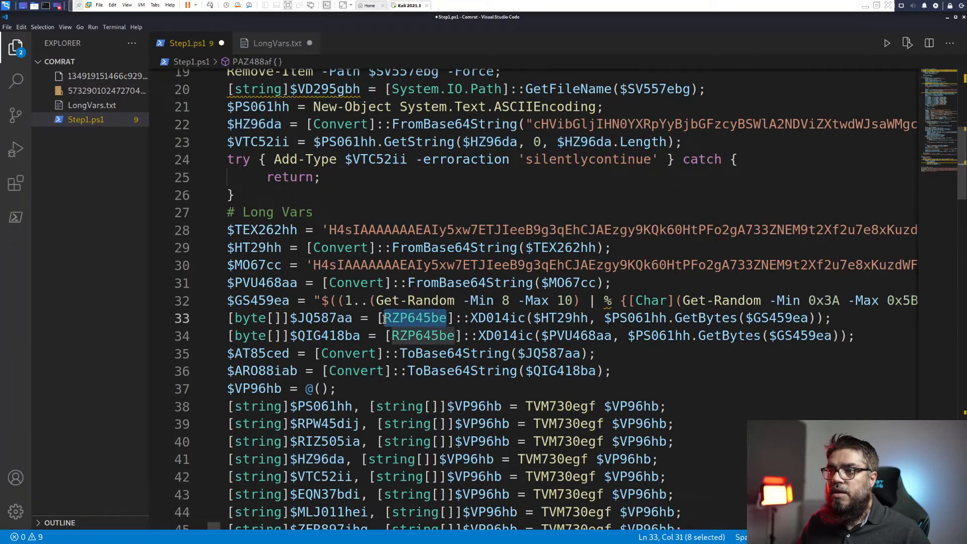
key(alt+tab)
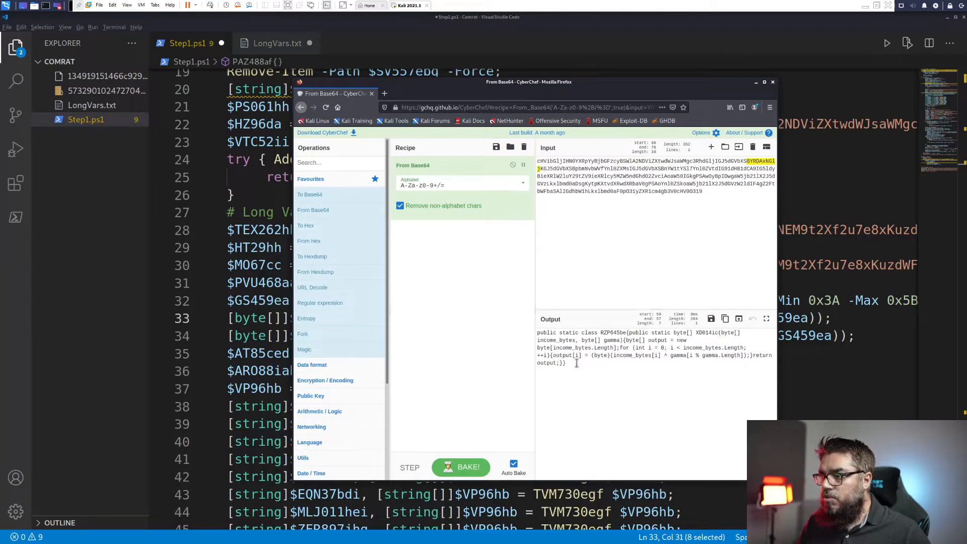
right_click(610, 352)
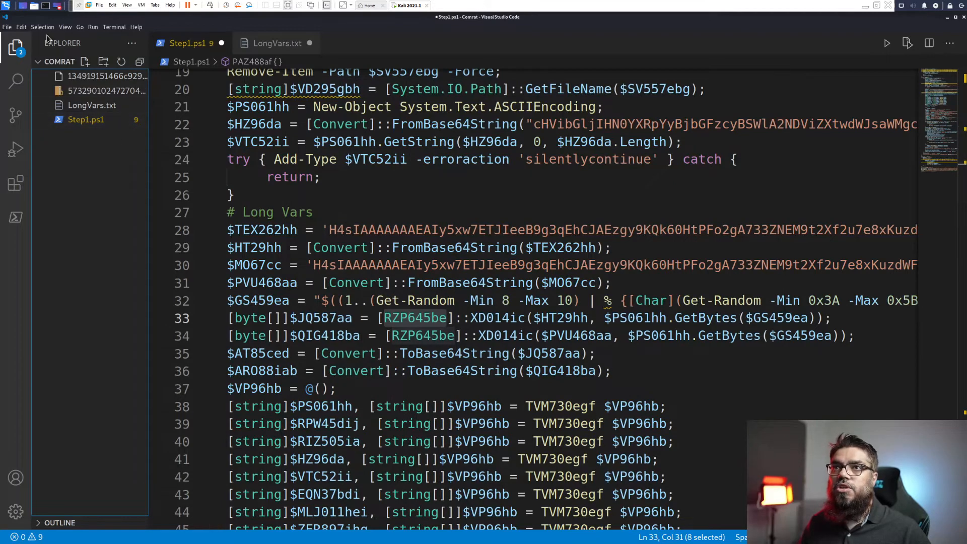
- Format the RZP645be XOR-with-gamma class on separate indented lines in a new untitled file
key(ctrl+n)
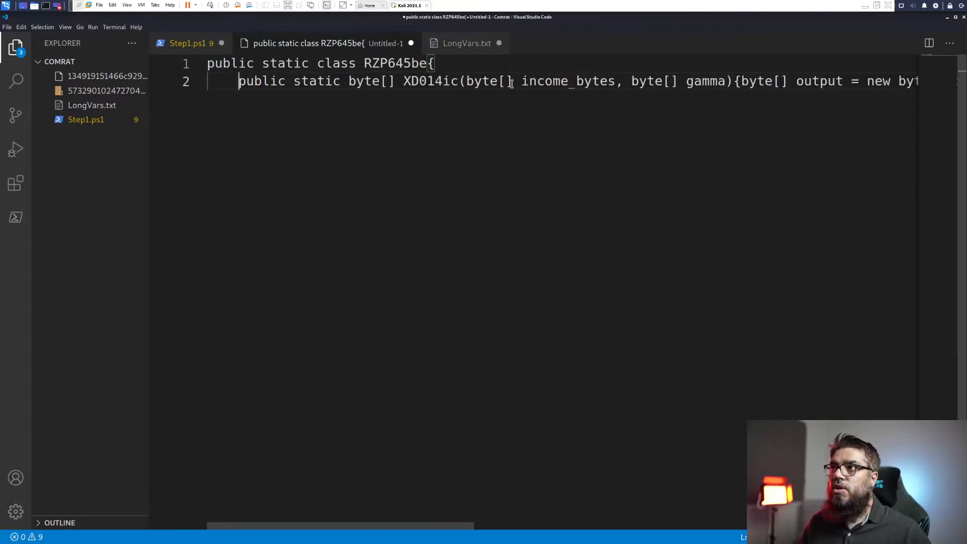
key(Enter)
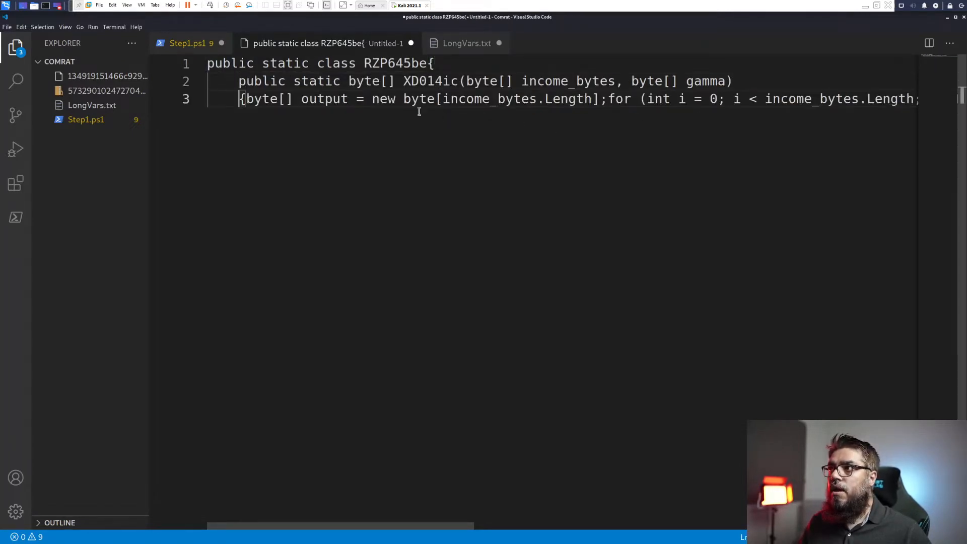
key(Enter)
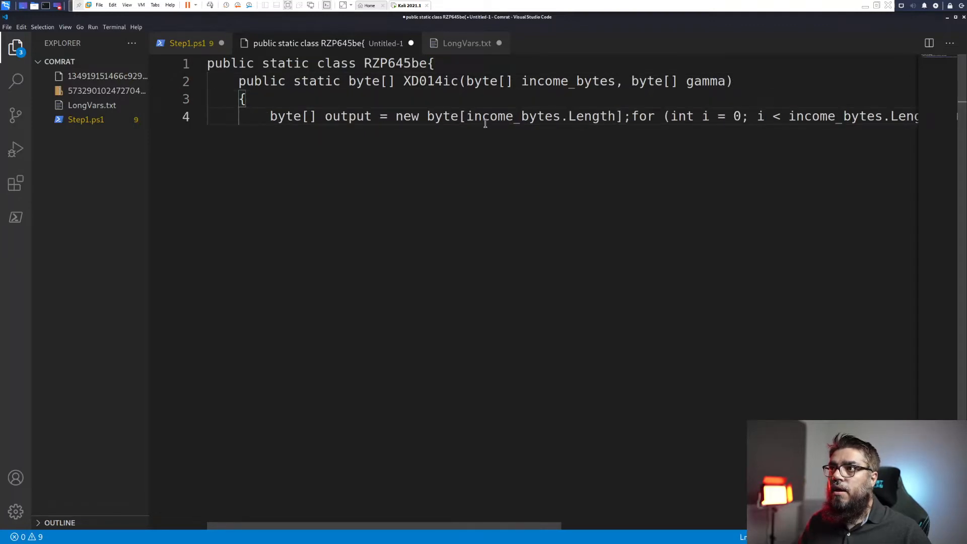
key(Enter)
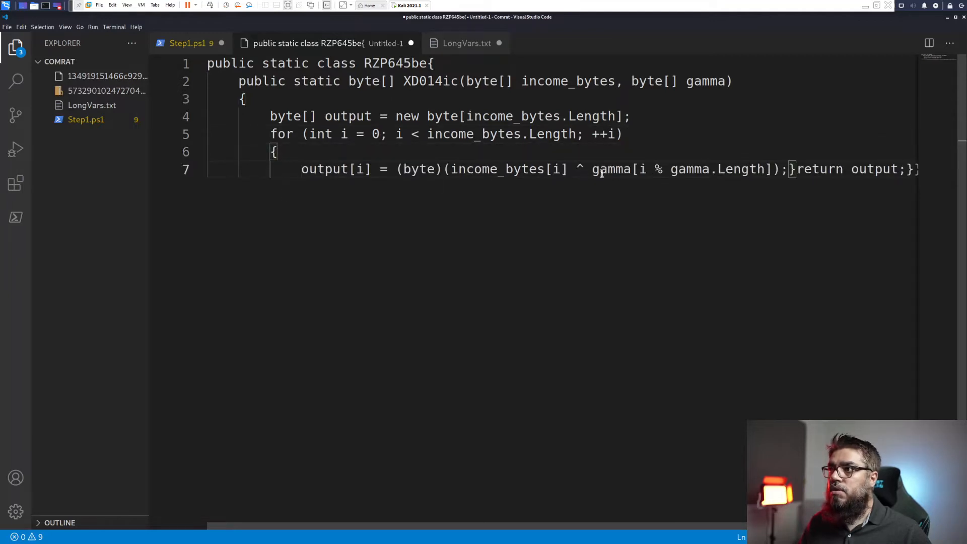
key(Enter)
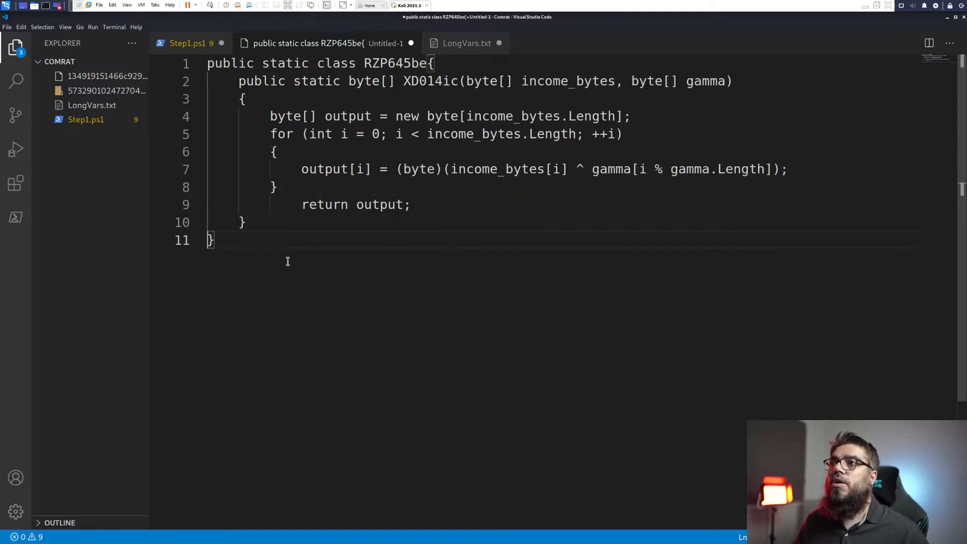
mouse_move(292, 260)
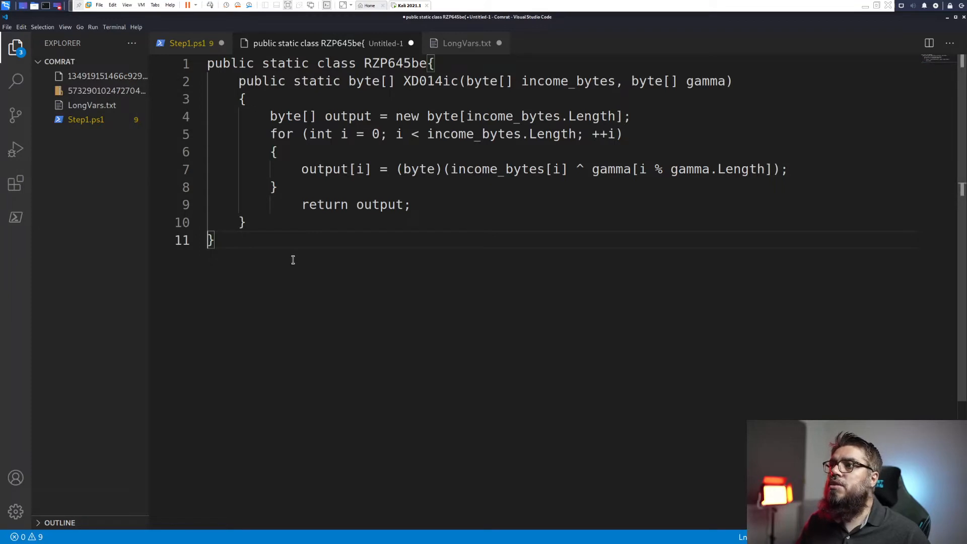
double_click(573, 80)
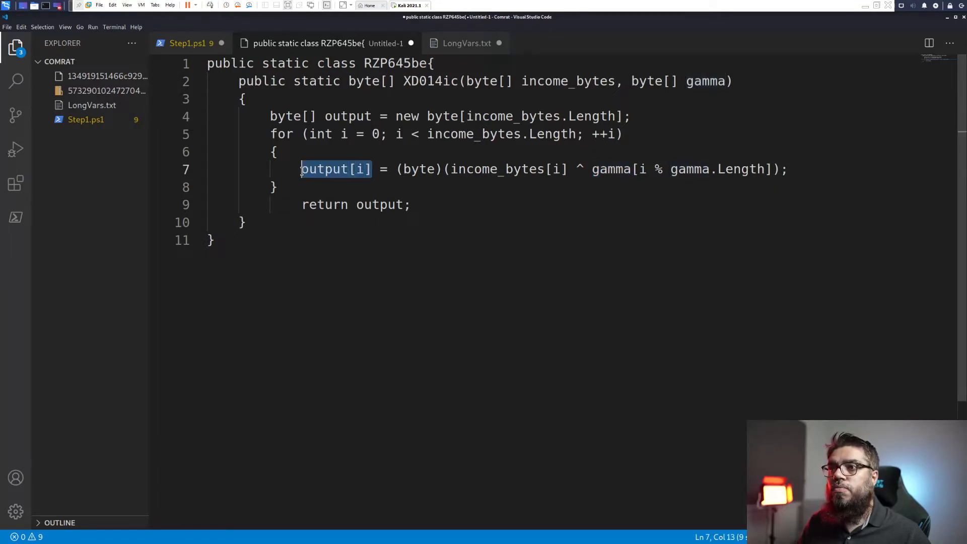
click(188, 43)
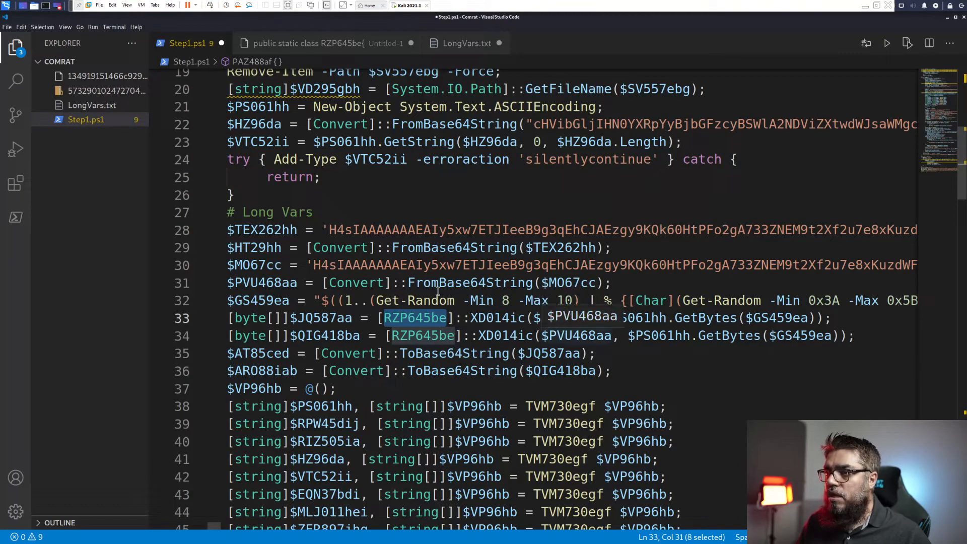
scroll(down, 3)
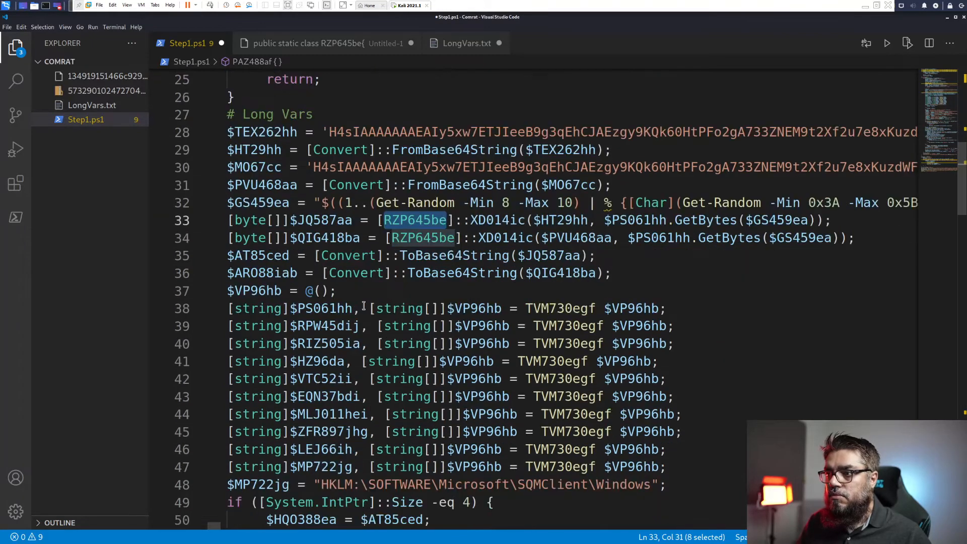
scroll(down, 3)
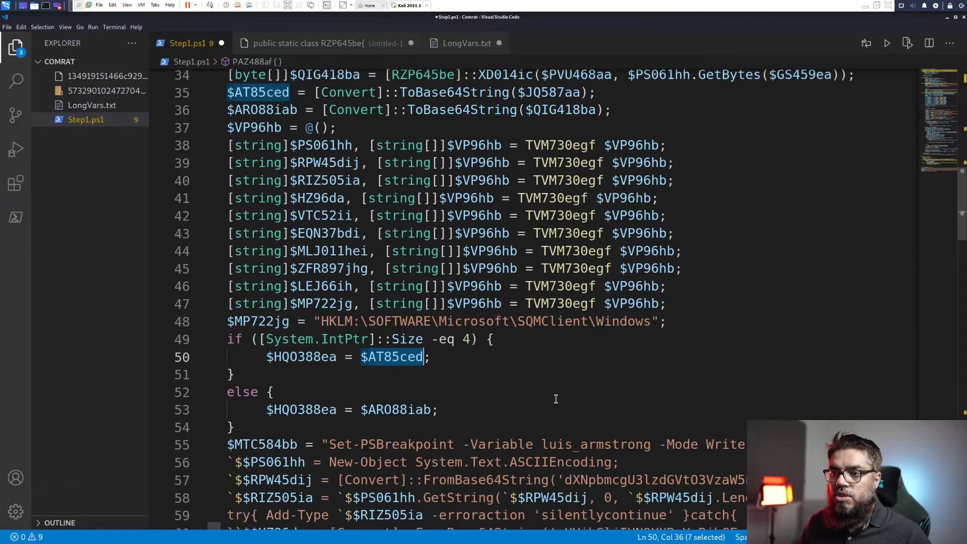
scroll(down, 3)
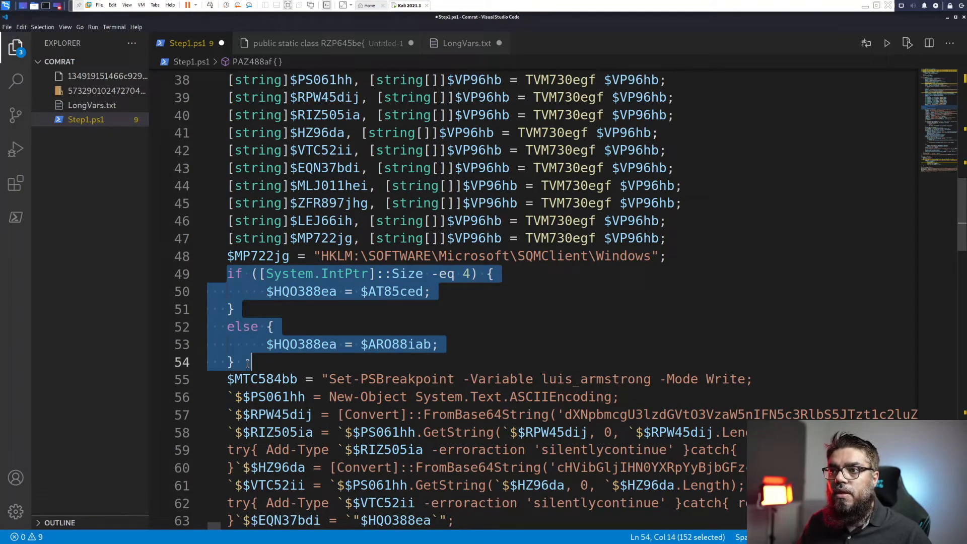
click(295, 291)
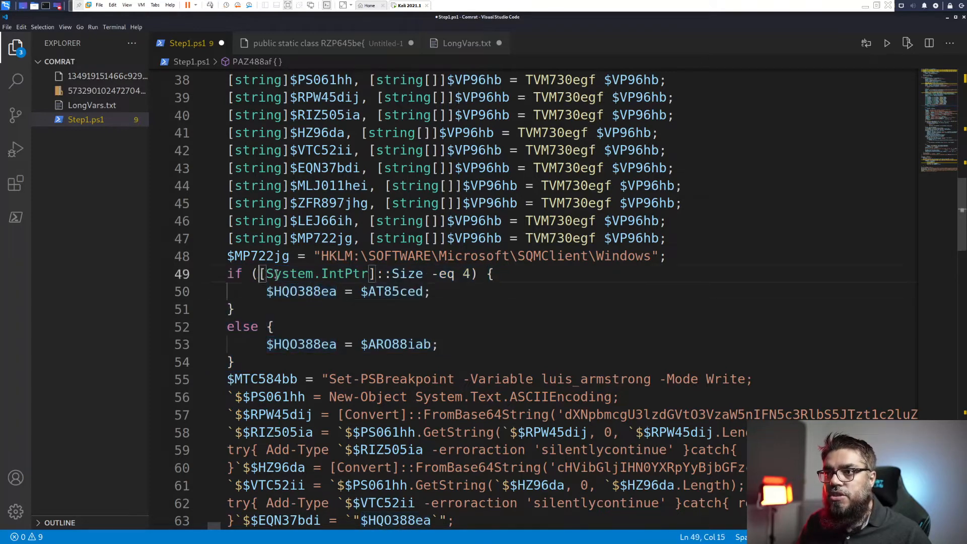
drag(261, 273, 430, 274)
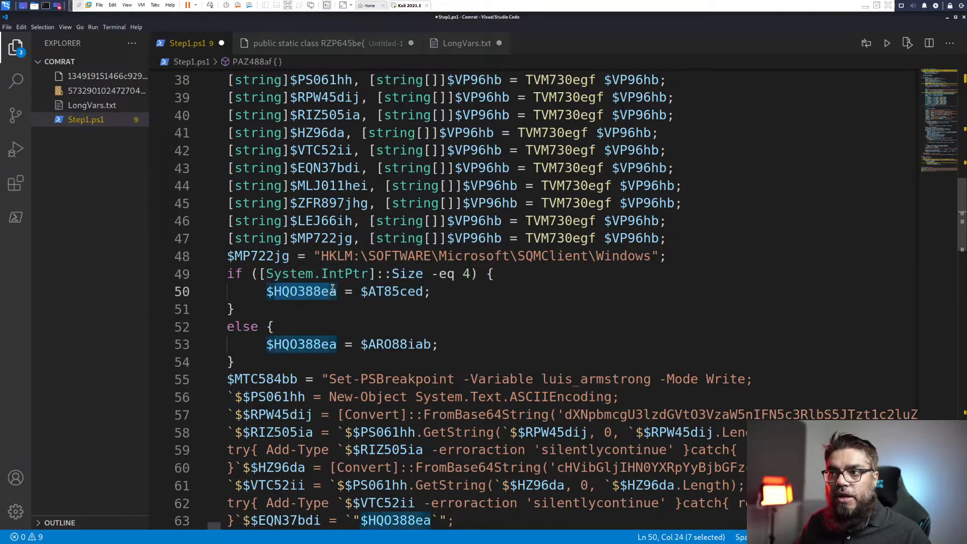
key(shift+Right)
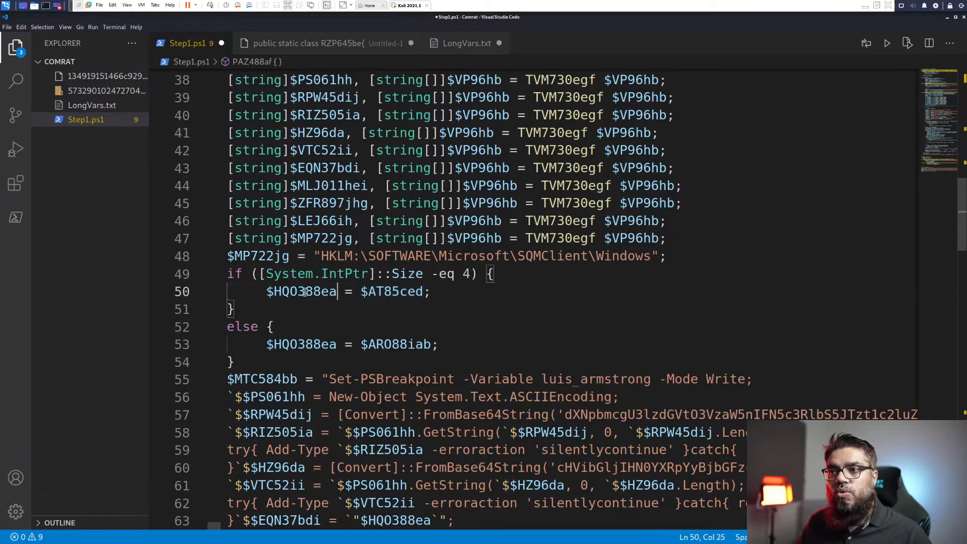
double_click(301, 291)
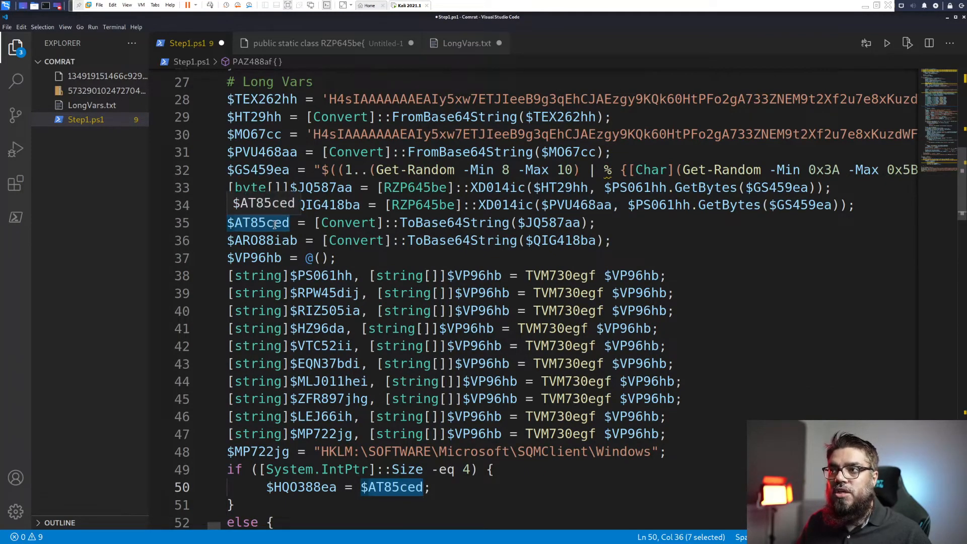
double_click(262, 100)
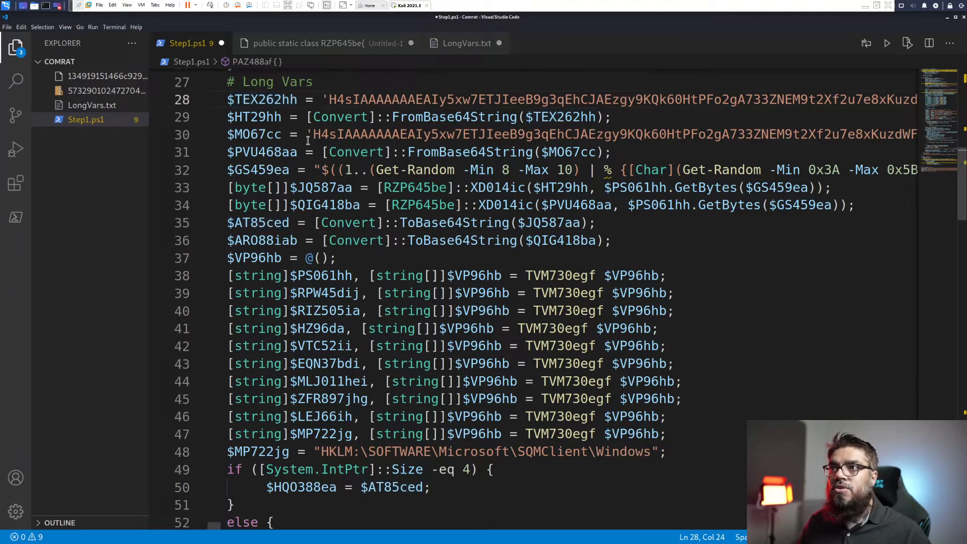
- Decode the $TEX262hh payload From Base64 and add Detect File Type, revealing gzip data
drag(328, 99, 314, 116)
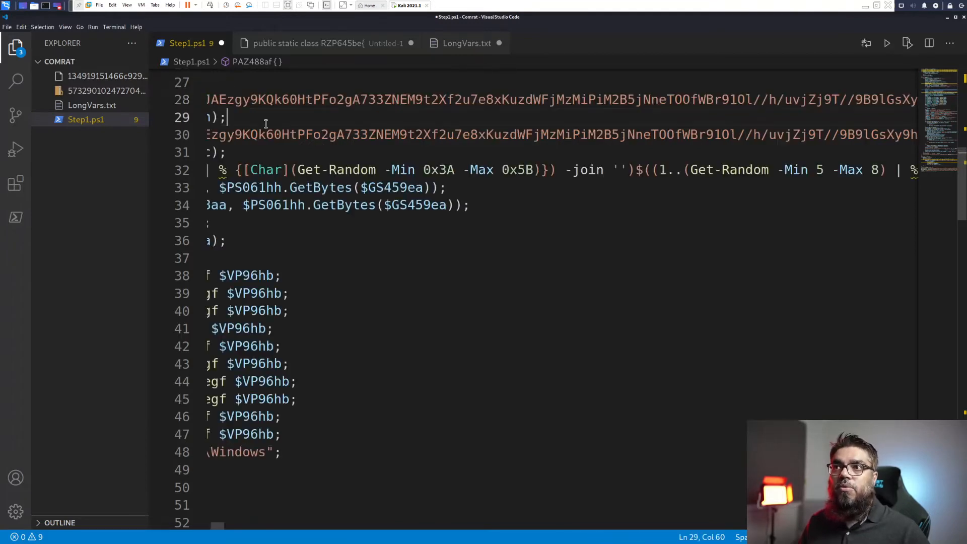
key(alt+tab)
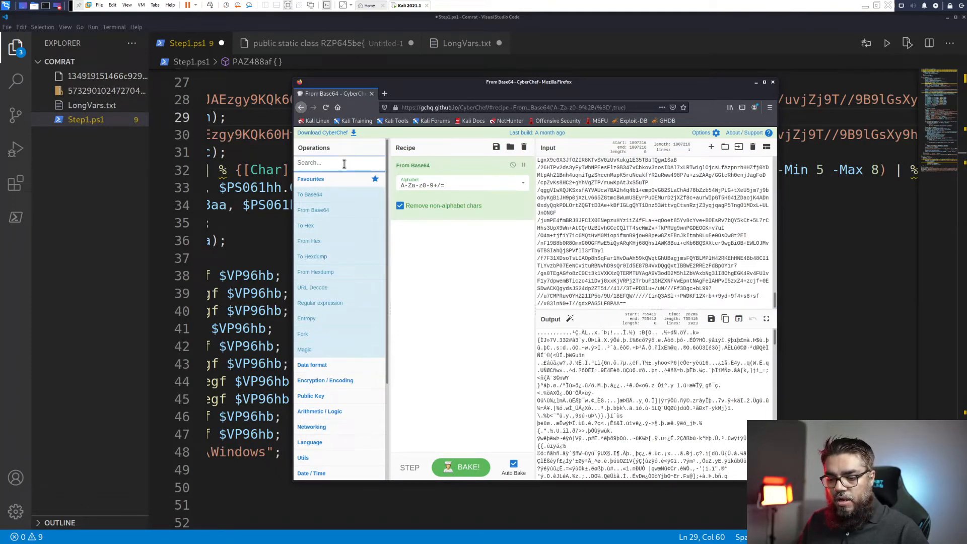
text(file)
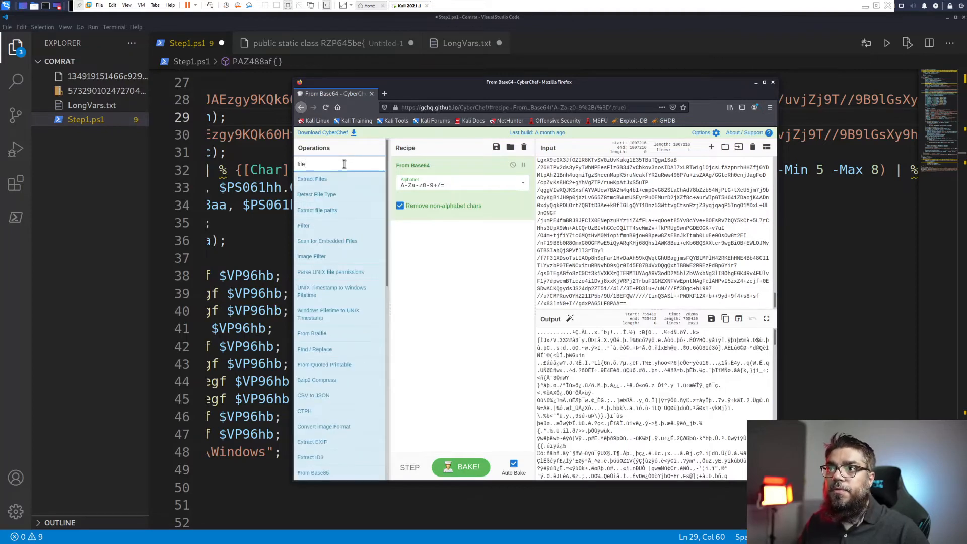
double_click(317, 195)
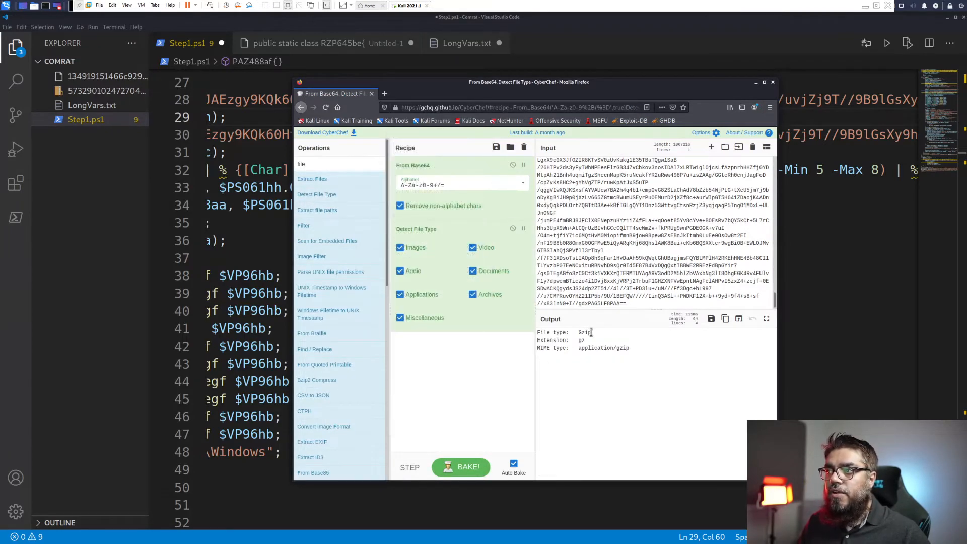
- Add Gunzip to the recipe so the payload decompresses into the PowerShell script with function CA39hb
double_click(583, 332)
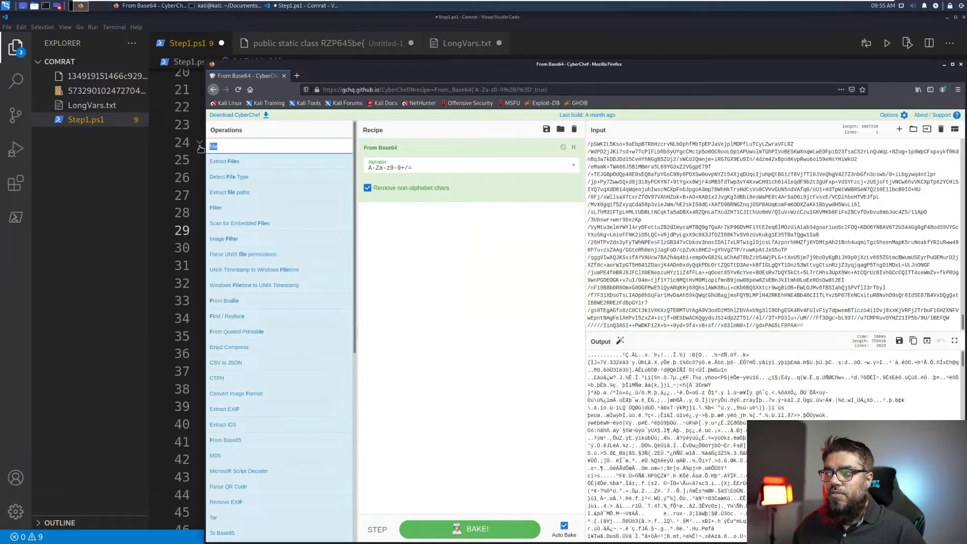
text(gunz)
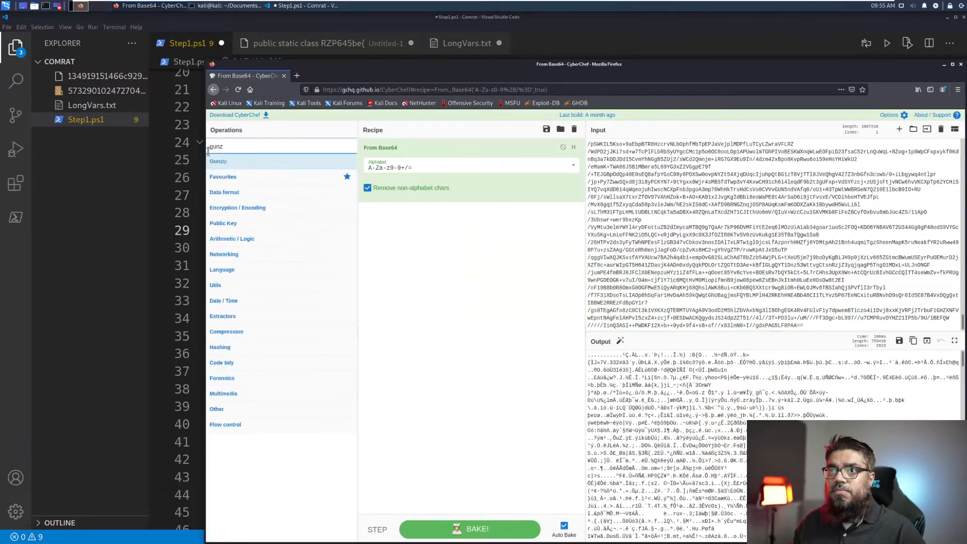
double_click(217, 161)
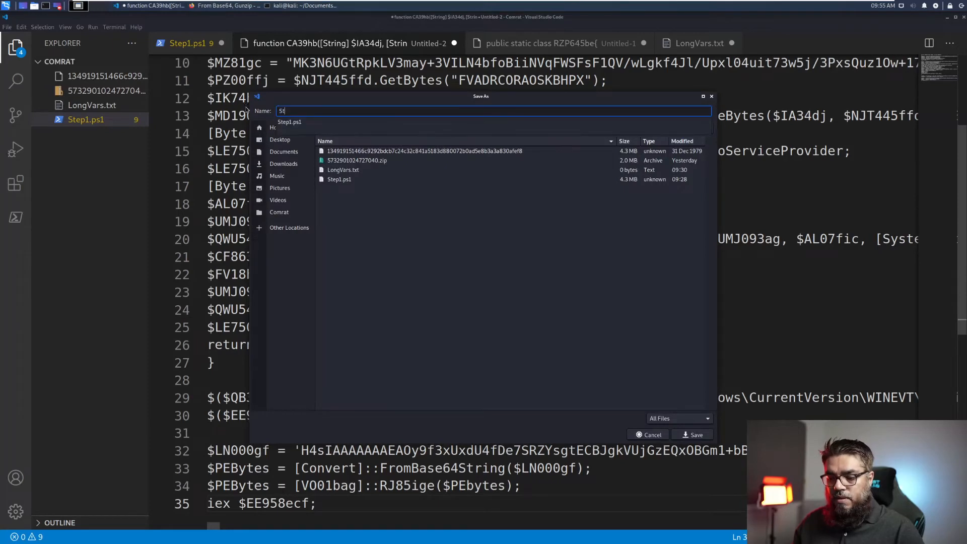
- Save the script as Step2.ps1 and pick out its $PEBytes and $LN000gf payload variables
text(Step2.ps1)
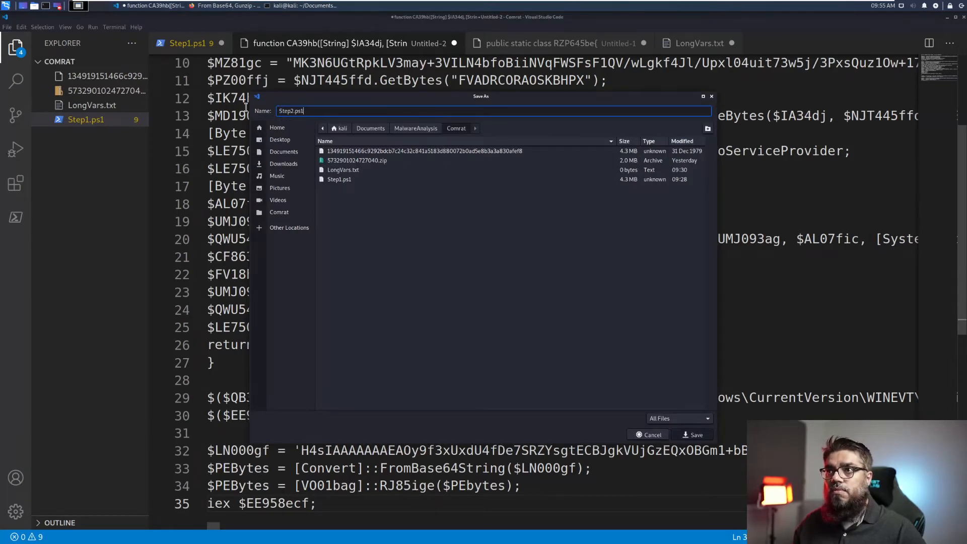
click(693, 434)
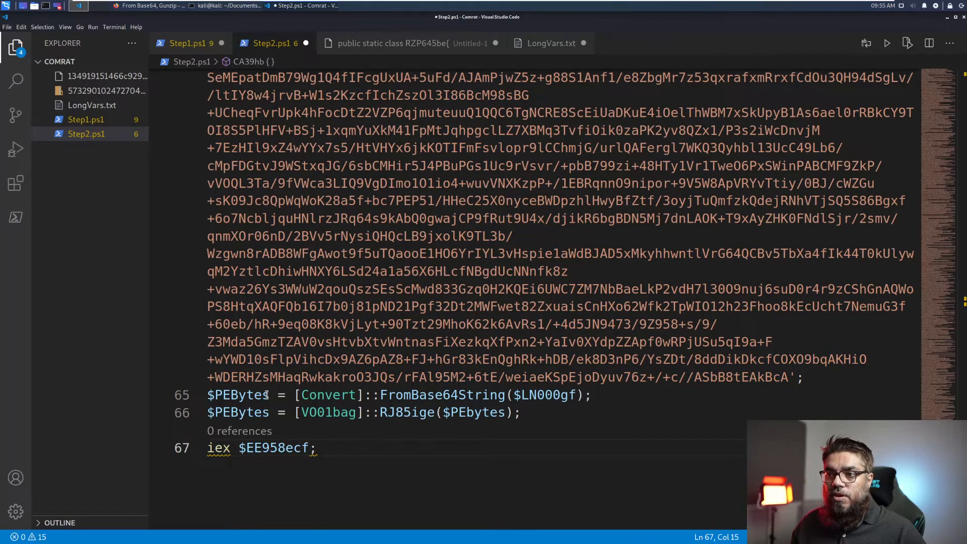
double_click(238, 395)
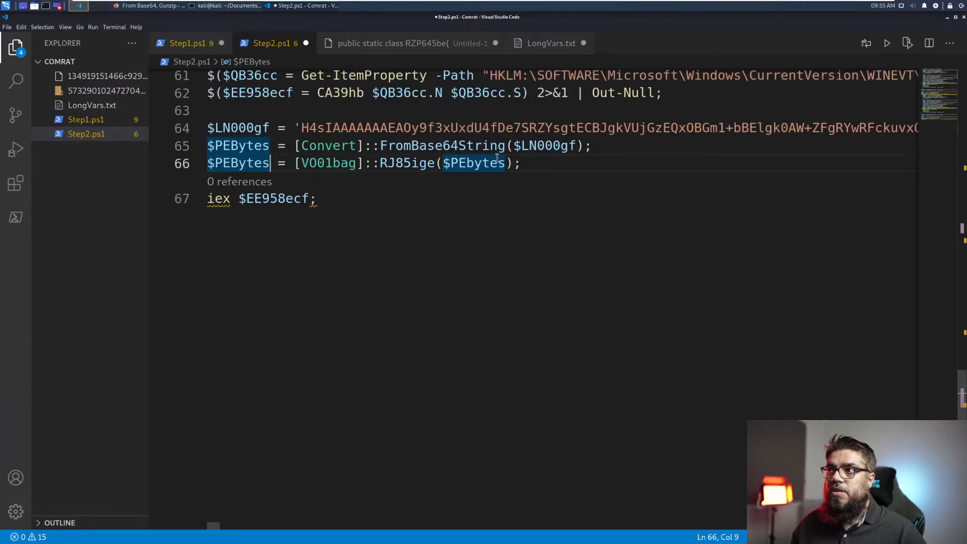
mouse_move(523, 145)
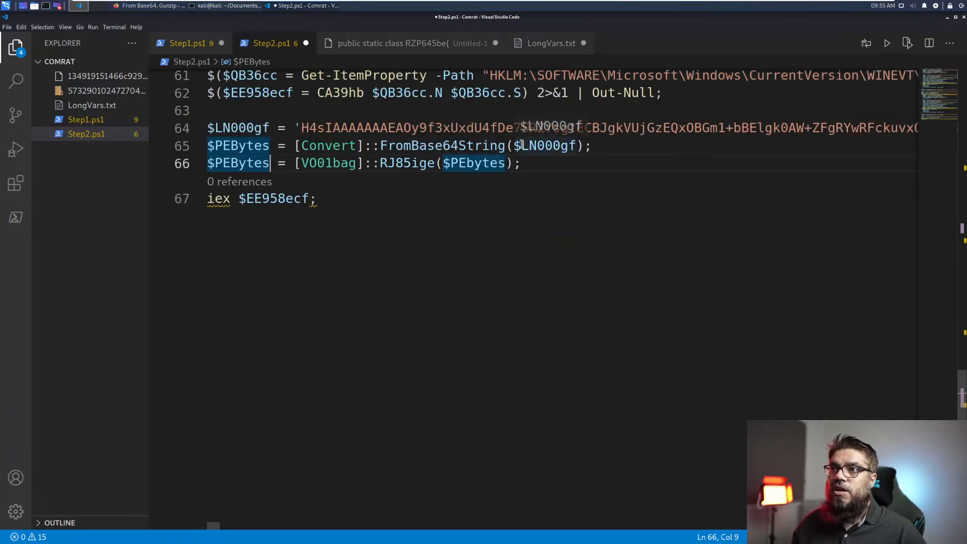
double_click(548, 145)
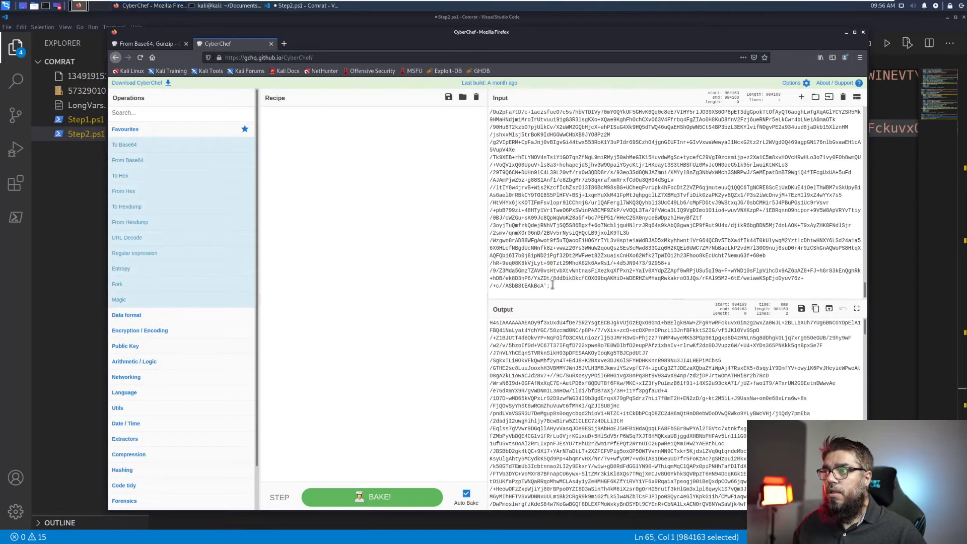
- Build a Base64-plus-Gunzip recipe that turns the $LN000gf payload into a Windows executable
click(379, 497)
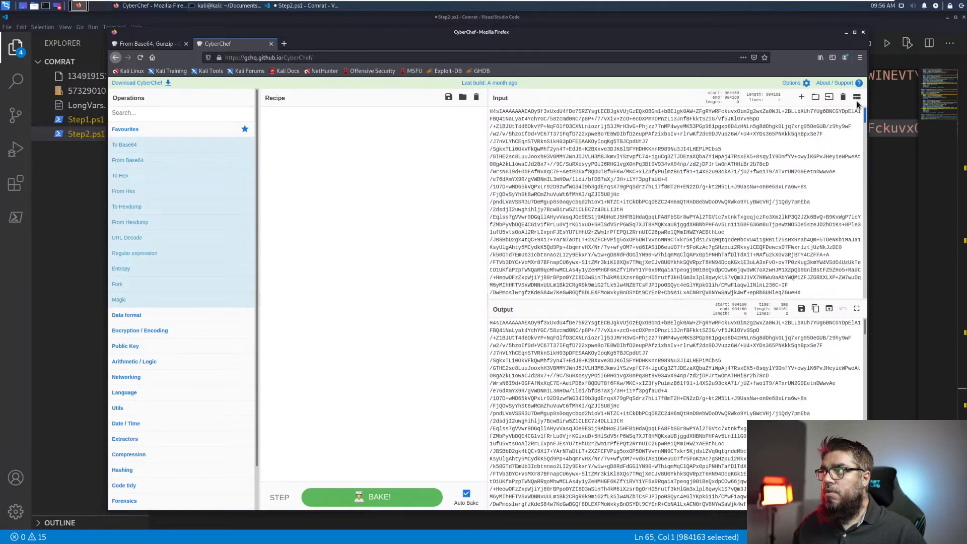
mouse_move(127, 160)
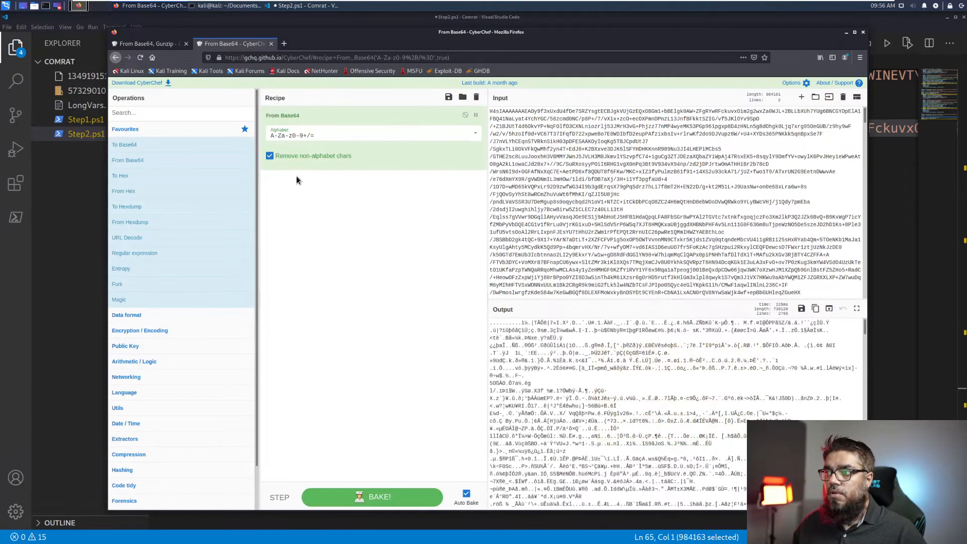
click(180, 112)
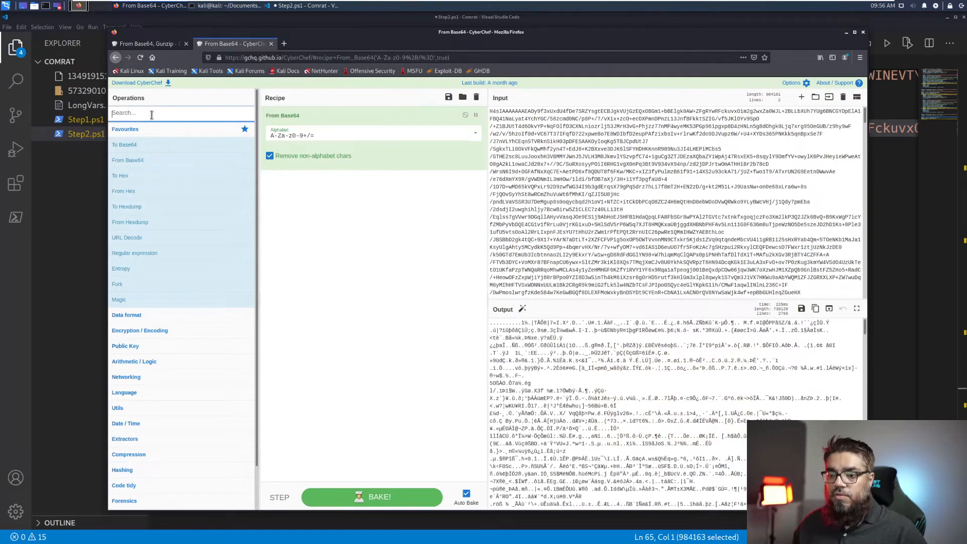
text(file)
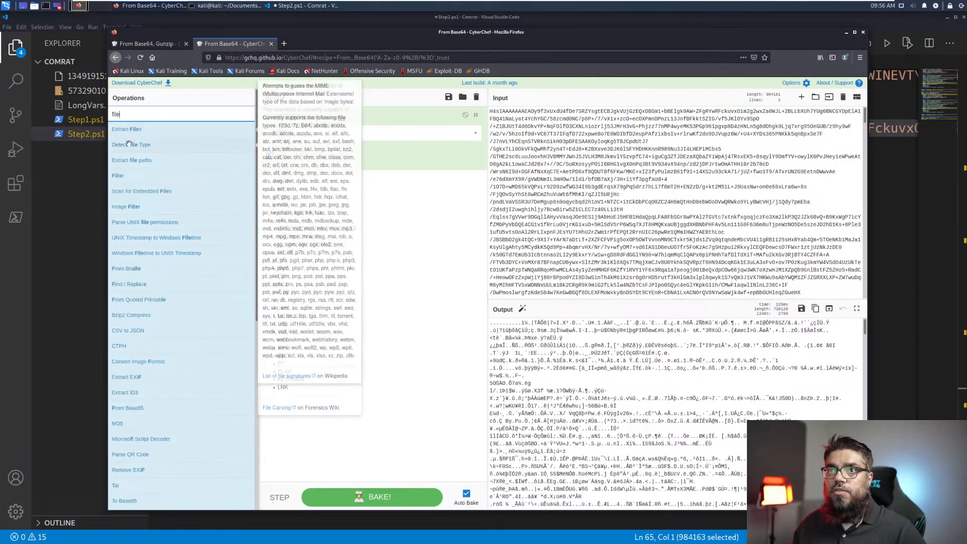
click(130, 144)
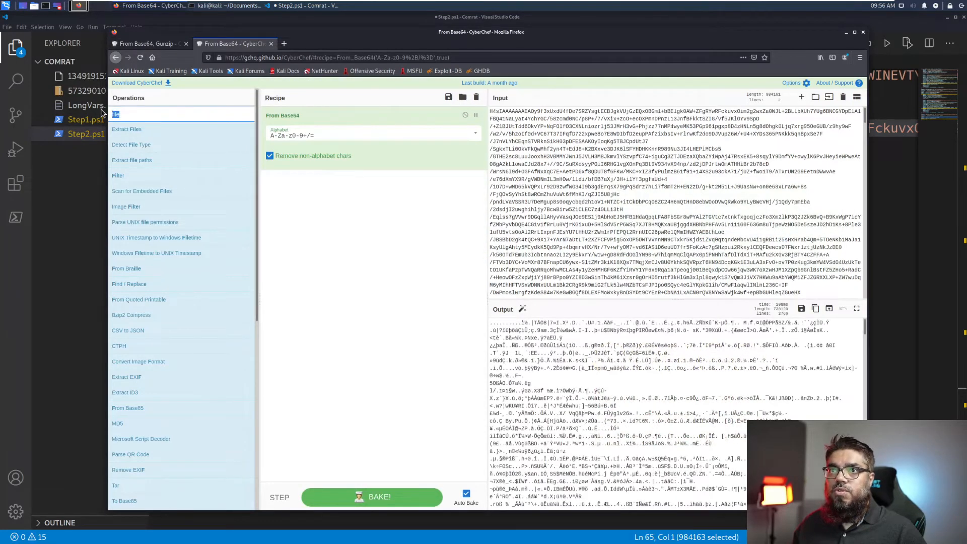
text(gunz)
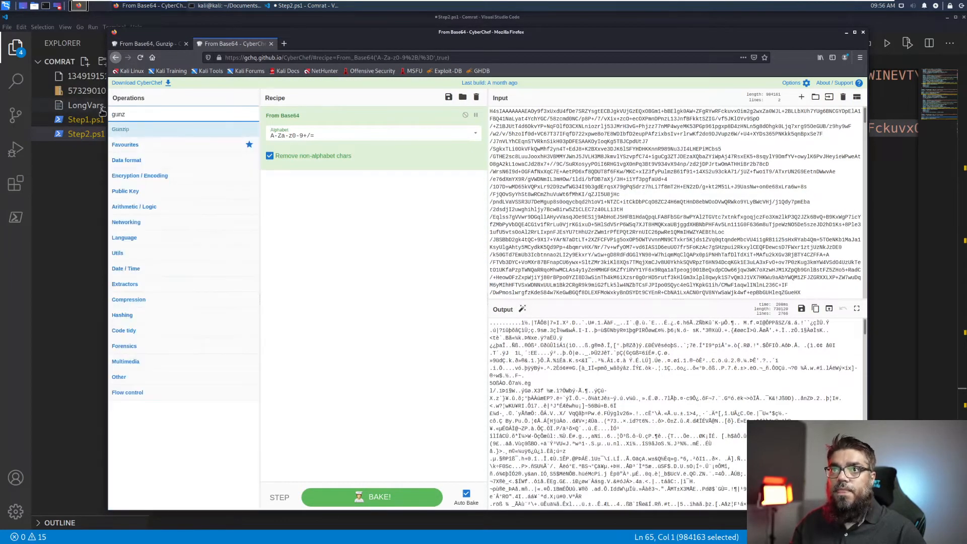
double_click(120, 129)
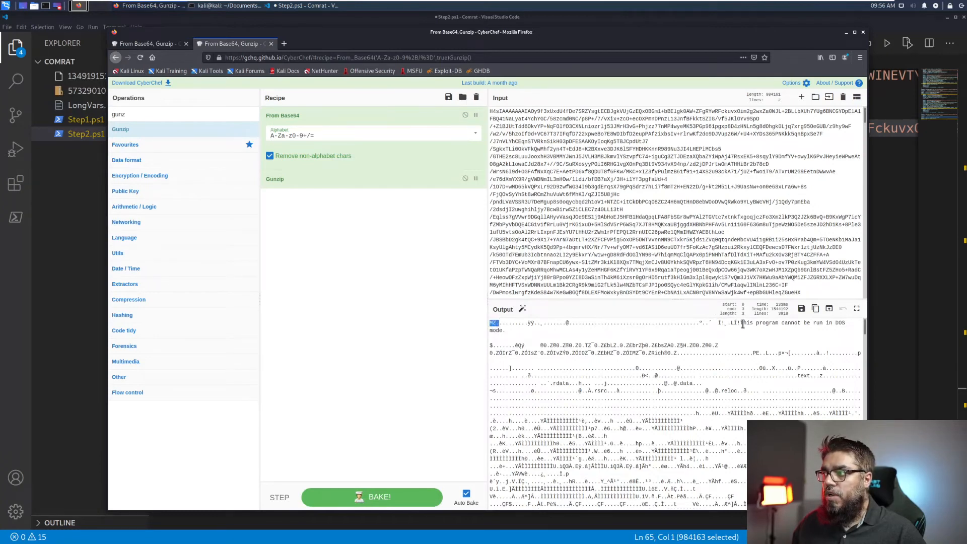
- Select the DOS-mode stub in the output and start saving the output to a file
drag(497, 322, 747, 331)
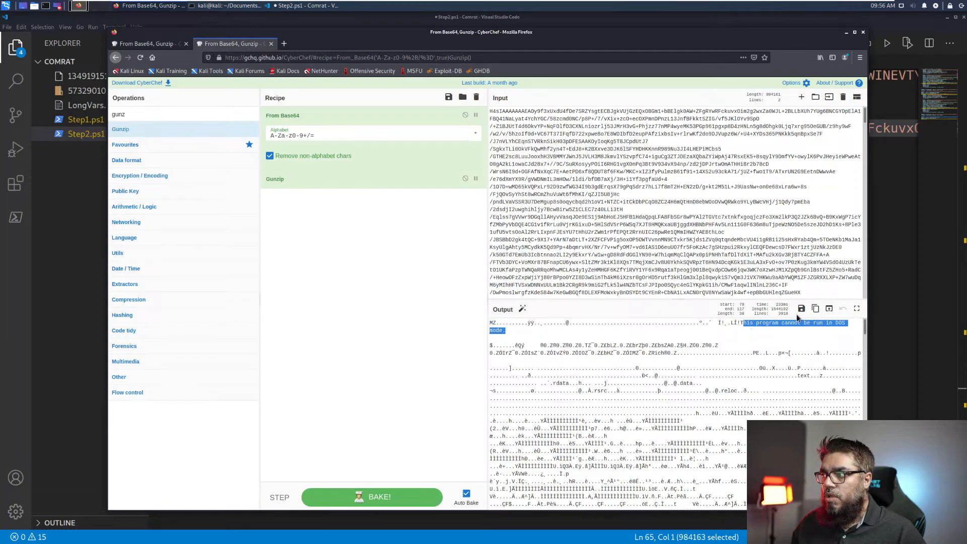
click(801, 309)
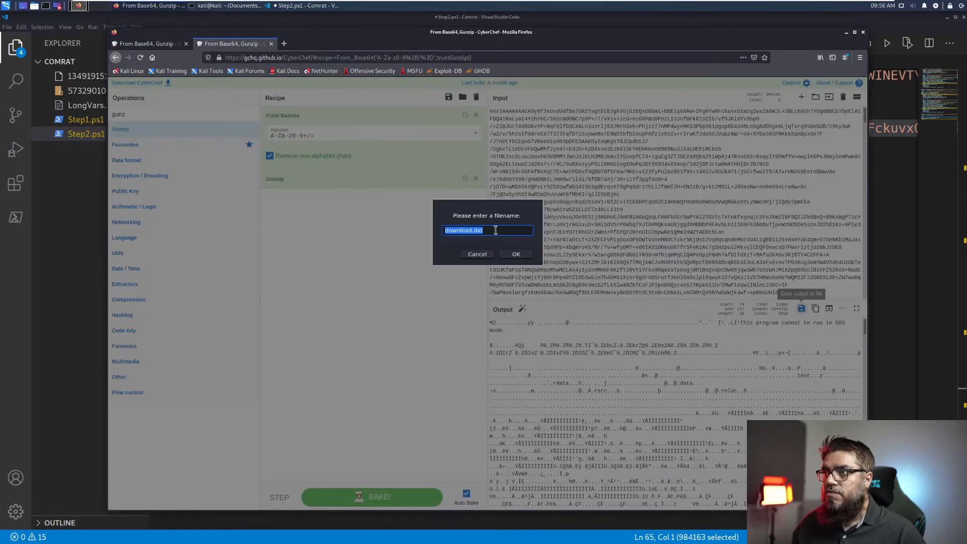
- Replace download.dat with Ratx86.dat and confirm the save
click(470, 229)
text(Ratx86)
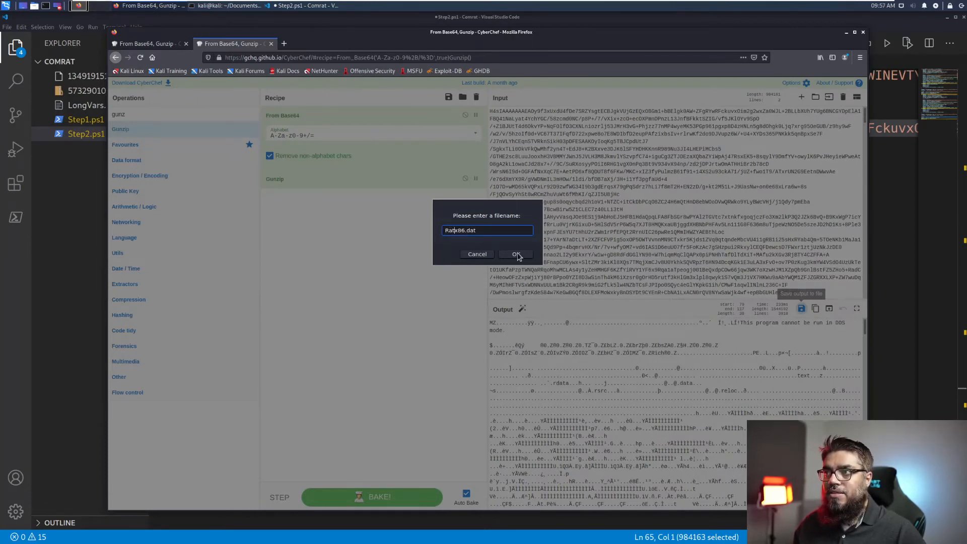
click(516, 254)
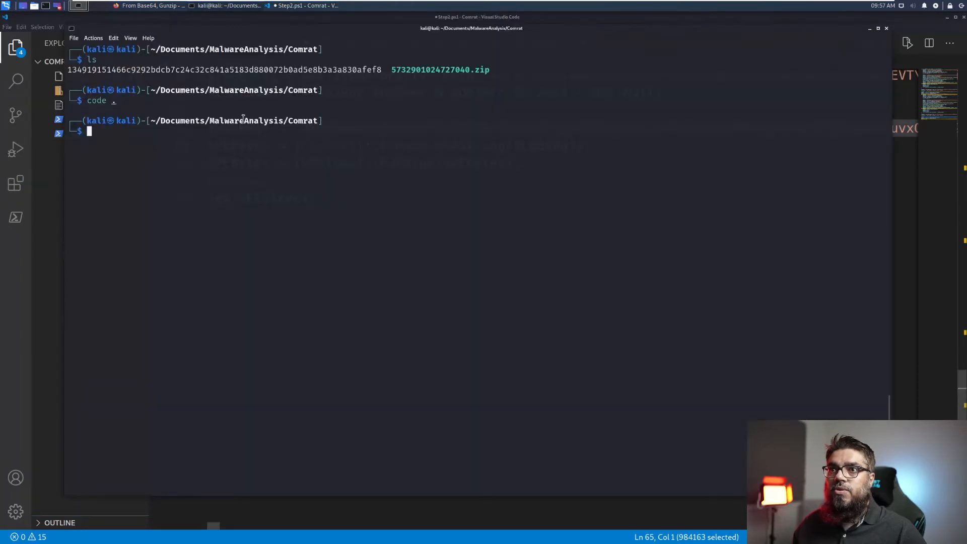
mouse_move(305, 153)
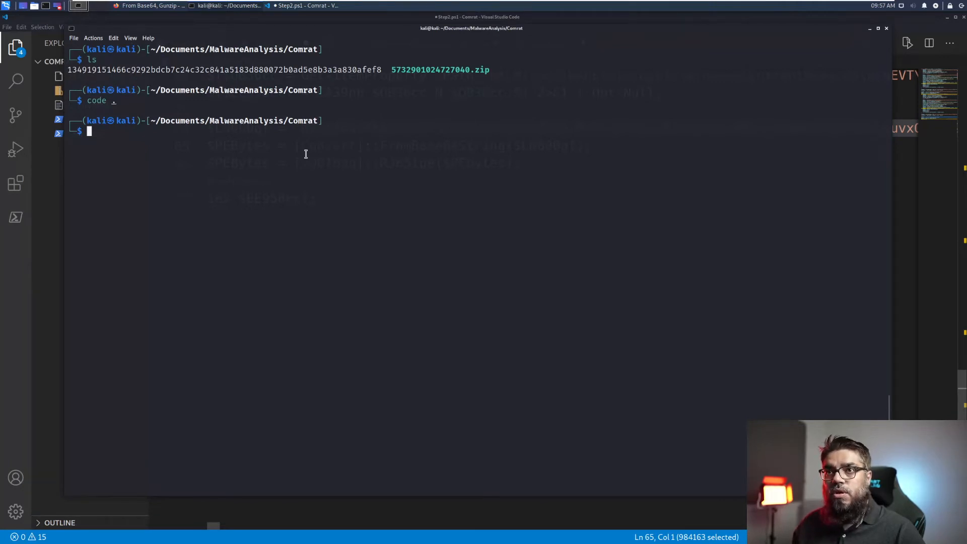
- Move into MalwareAnalysis/Comrat and bring Ratx86.dat over from Downloads
text(cd MalwareAnalysis/Comrat)
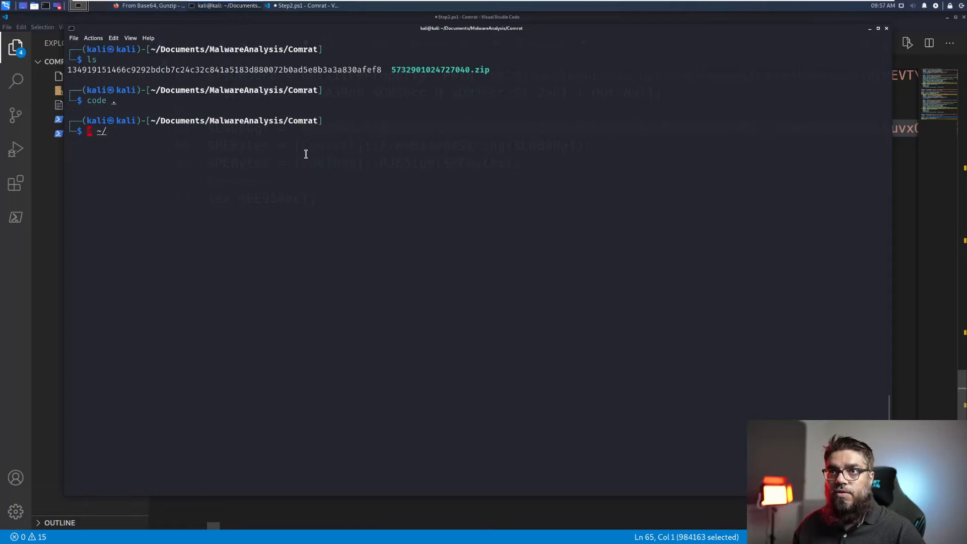
text(mv)
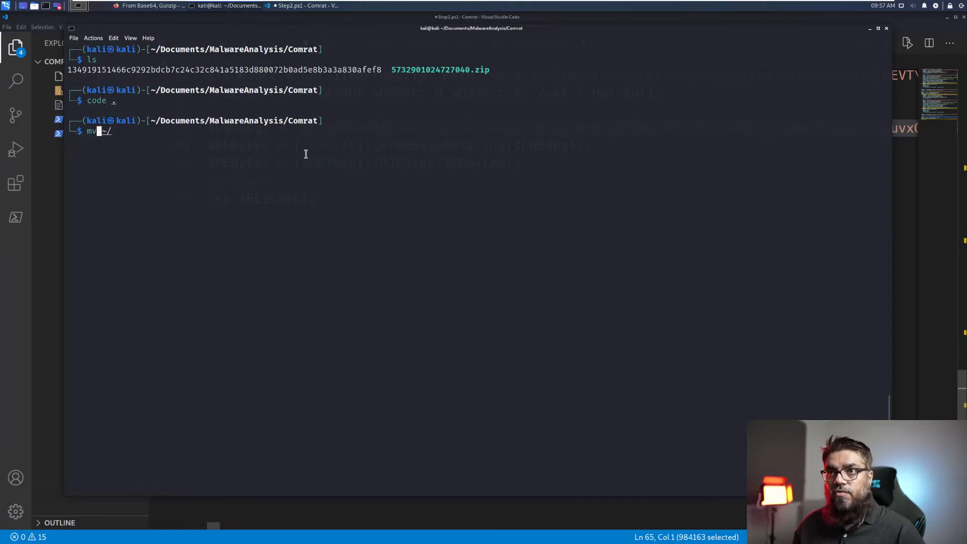
text(/Downloads/Ratx86.dat .)
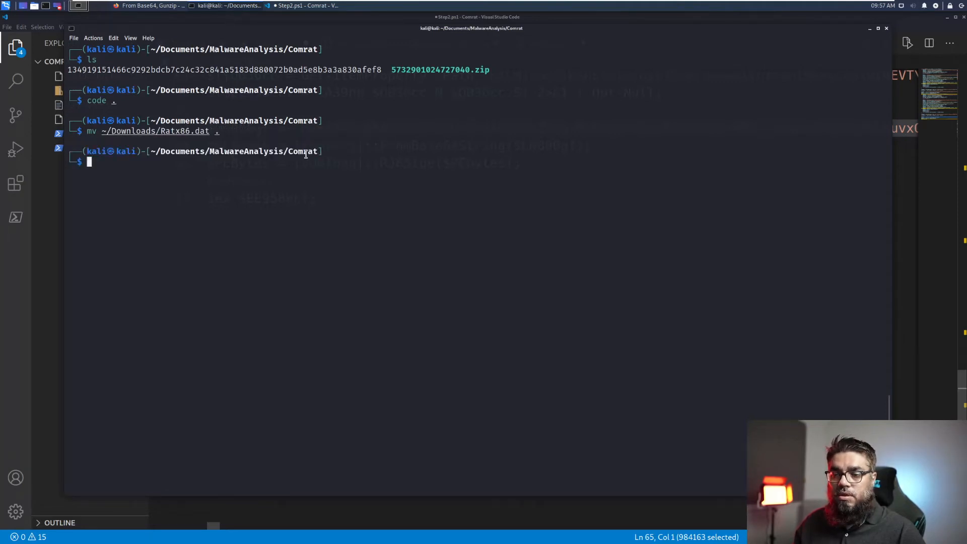
- Run file on Ratx86.dat and highlight the Intel 80386 32-bit Windows DLL result
text(file)
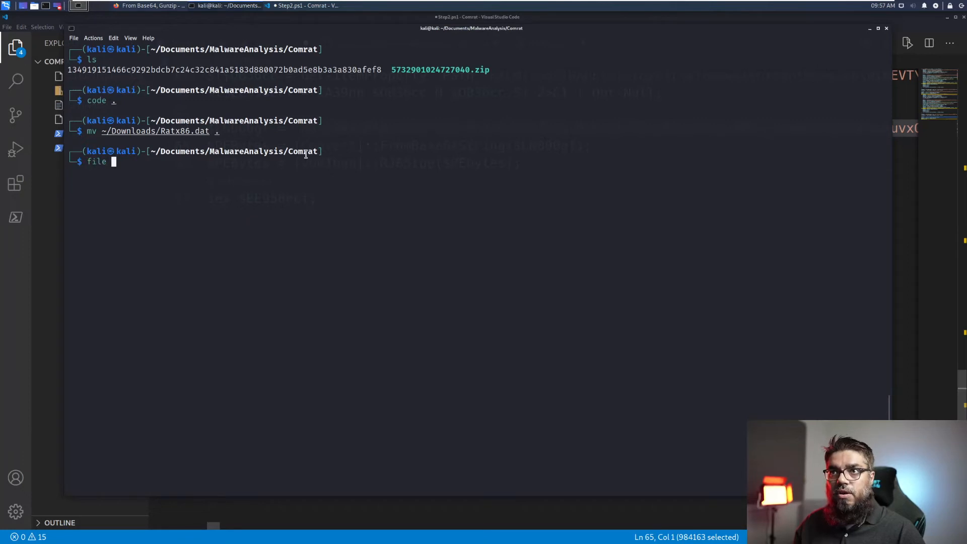
text(Rat.)
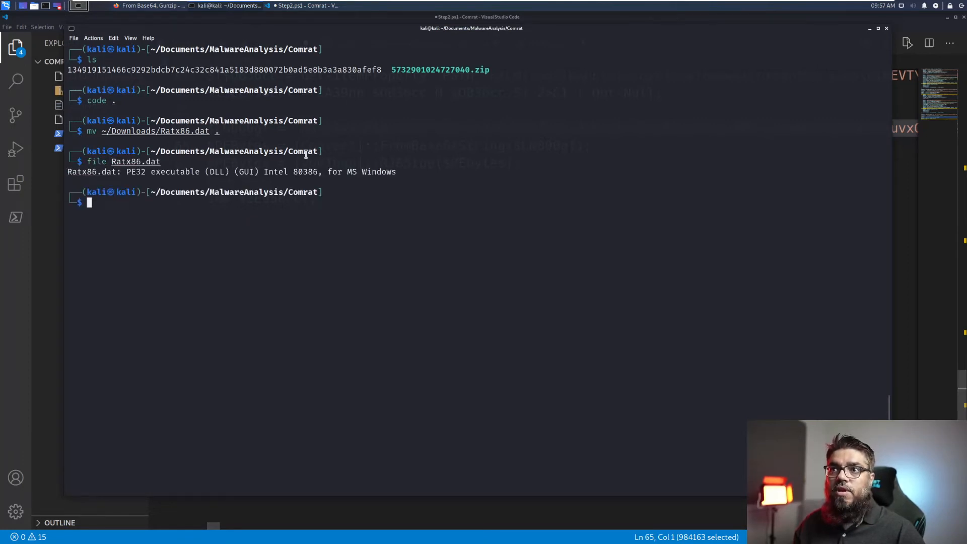
double_click(174, 171)
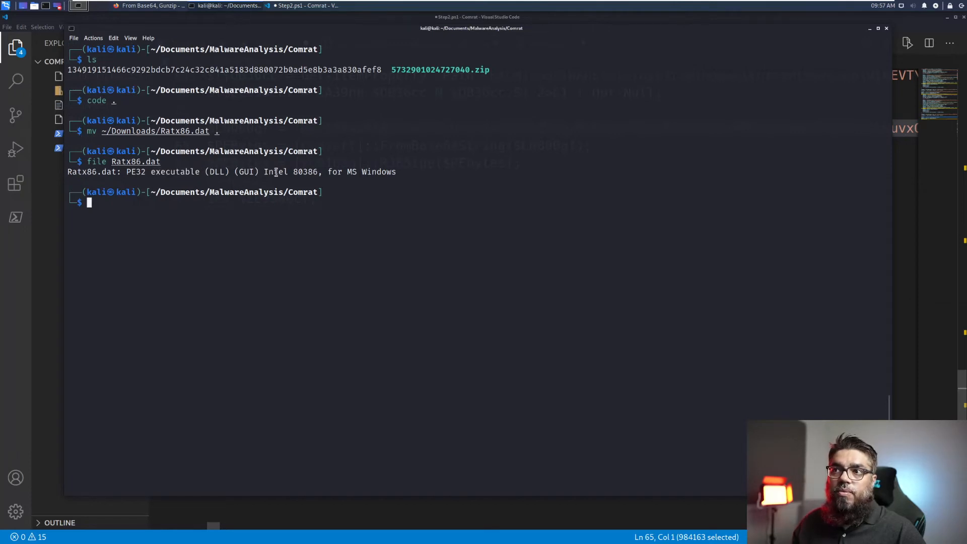
double_click(290, 171)
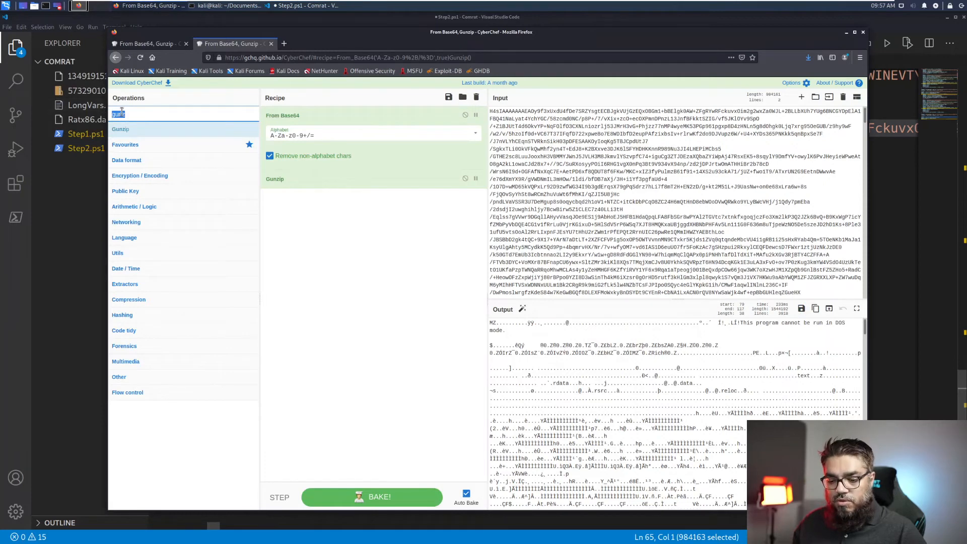
- Append a SHA2 operation after Gunzip with the hash size set to 256 bits
text(s)
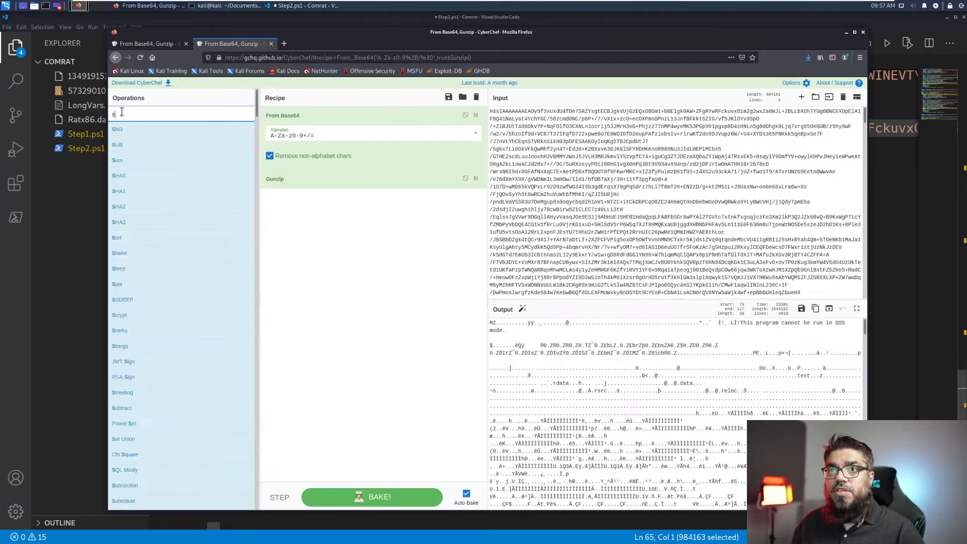
text(ha)
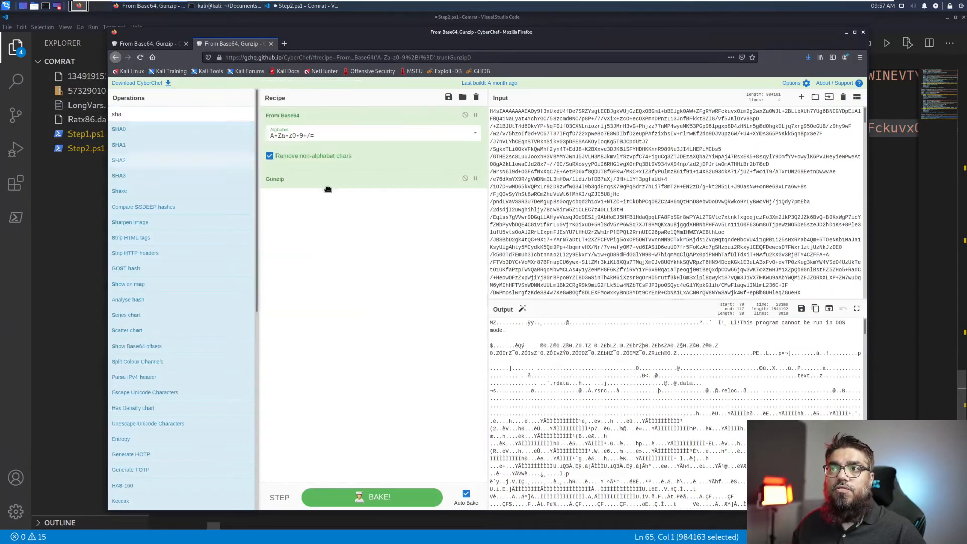
click(296, 218)
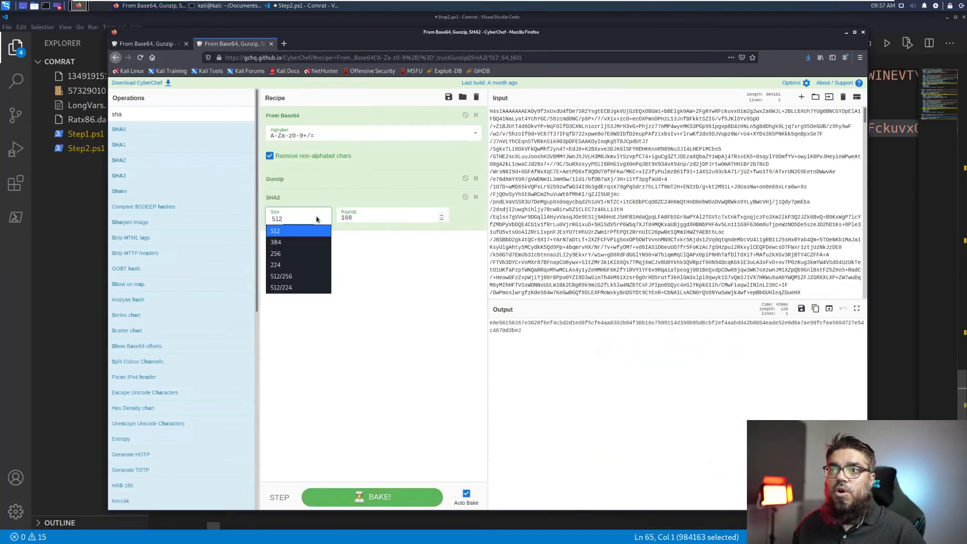
click(275, 254)
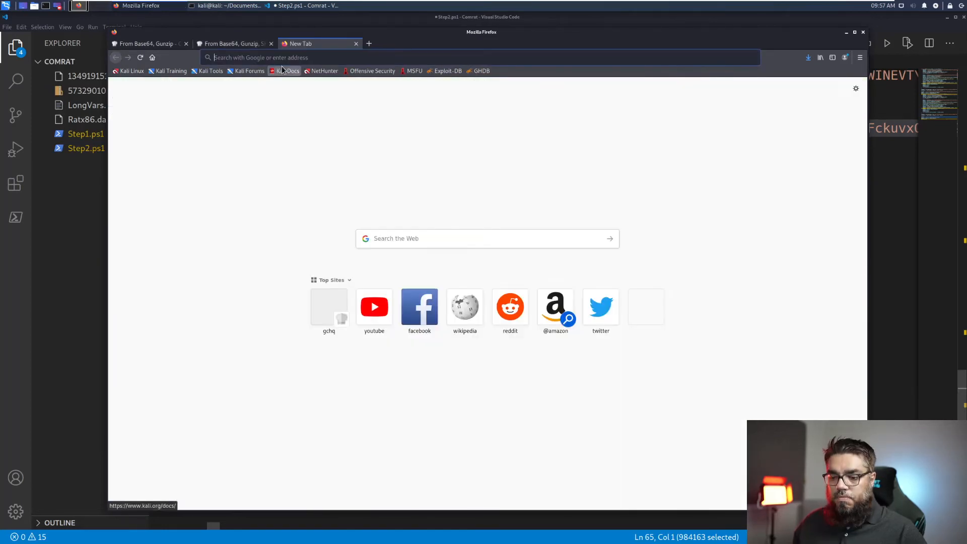
- Search the SHA256 hash on virustotal.com and highlight the ComRAT name among the 54 detections
text(virustotal.com/gui/)
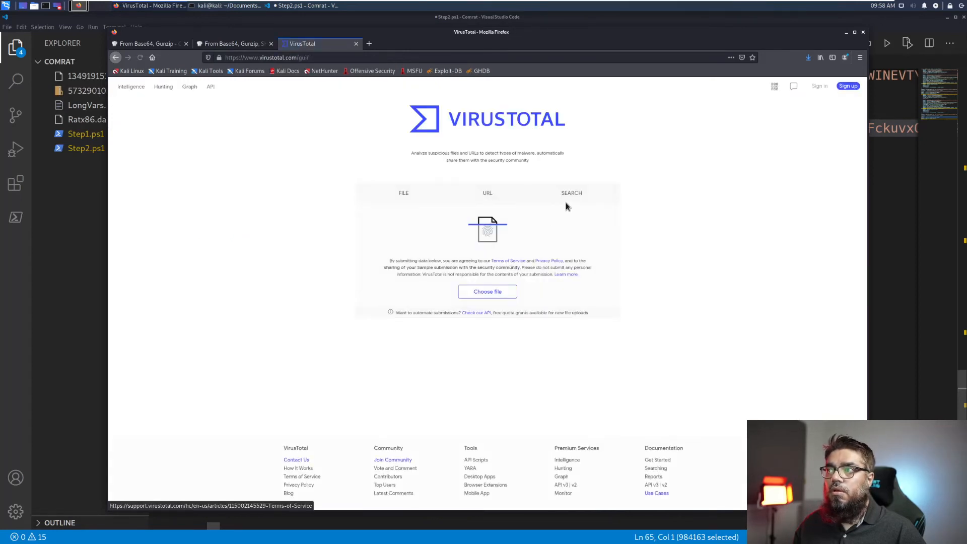
click(571, 192)
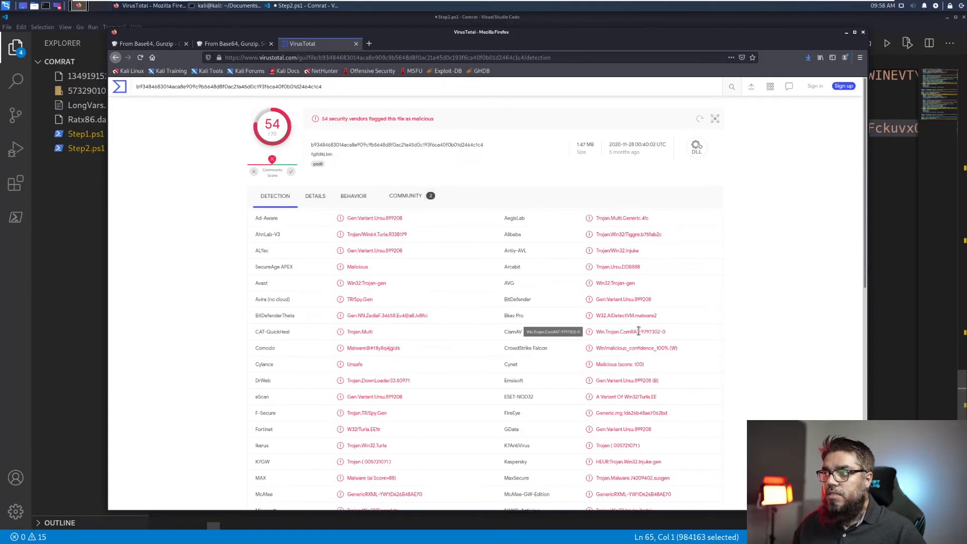
double_click(629, 331)
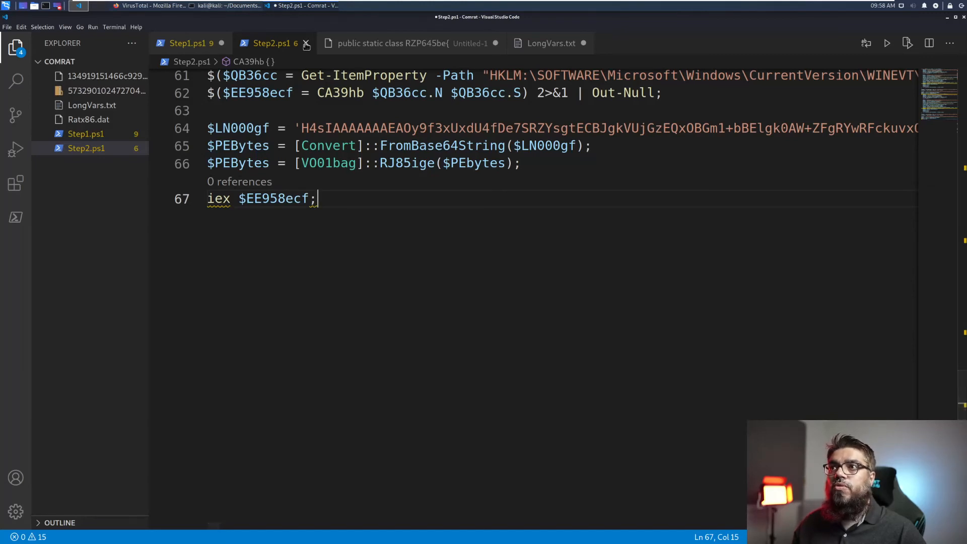
mouse_move(305, 43)
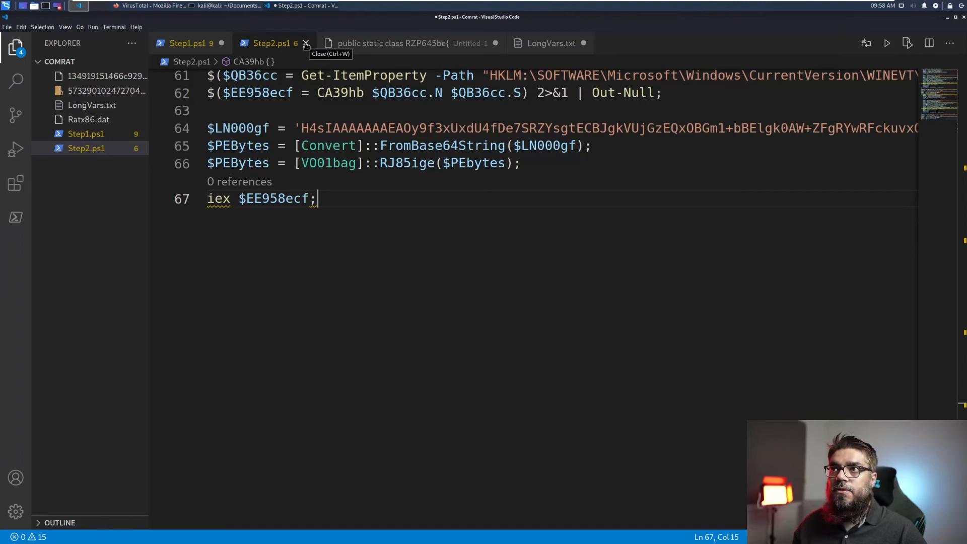
- Close Step2.ps1 with Don't Save, leaving Step1.ps1 open
click(306, 43)
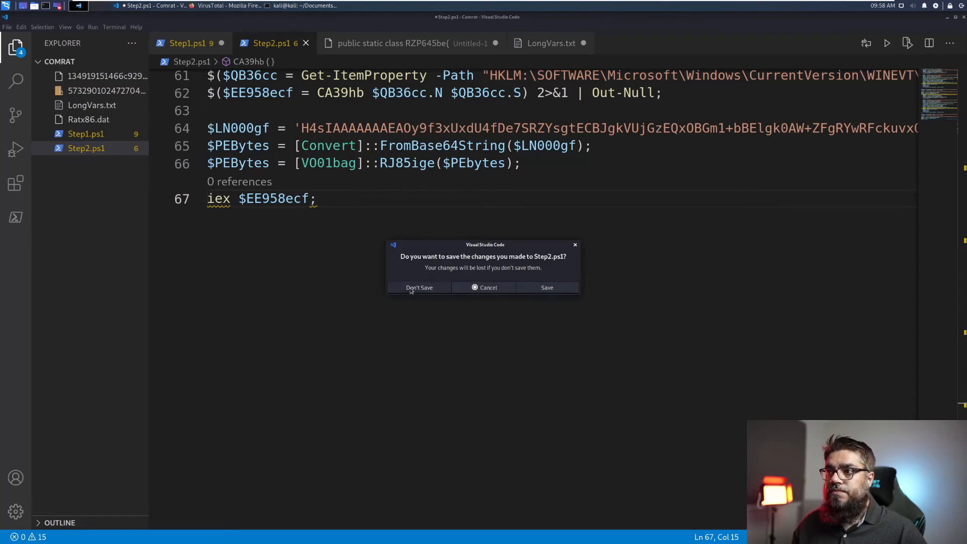
click(419, 287)
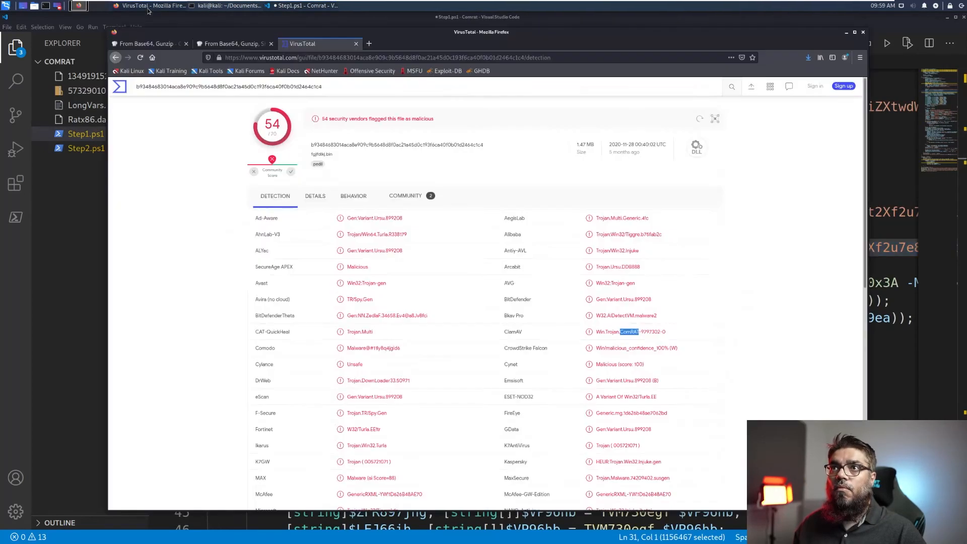
- Copy the second payload's SHA2 hash and check it on VirusTotal, where 50 vendors flag it
click(148, 44)
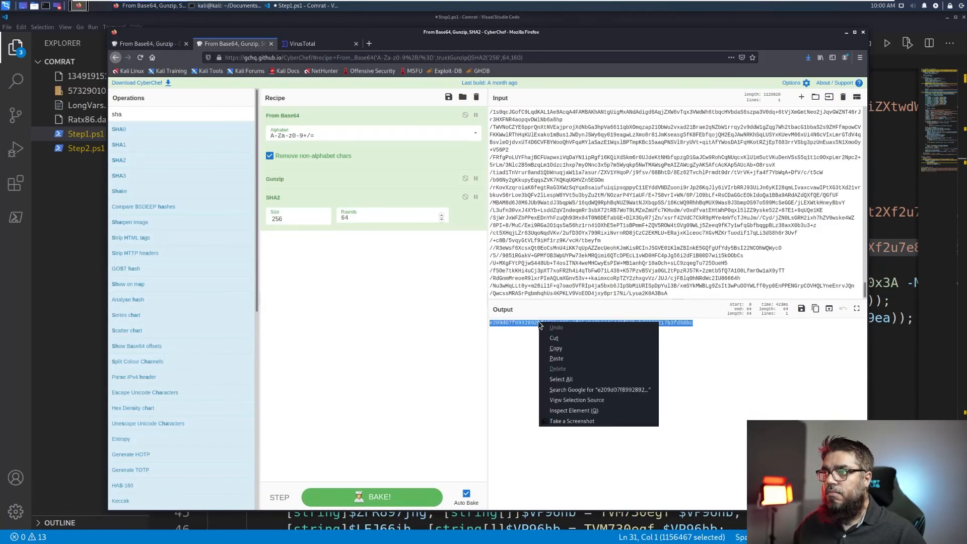
click(301, 44)
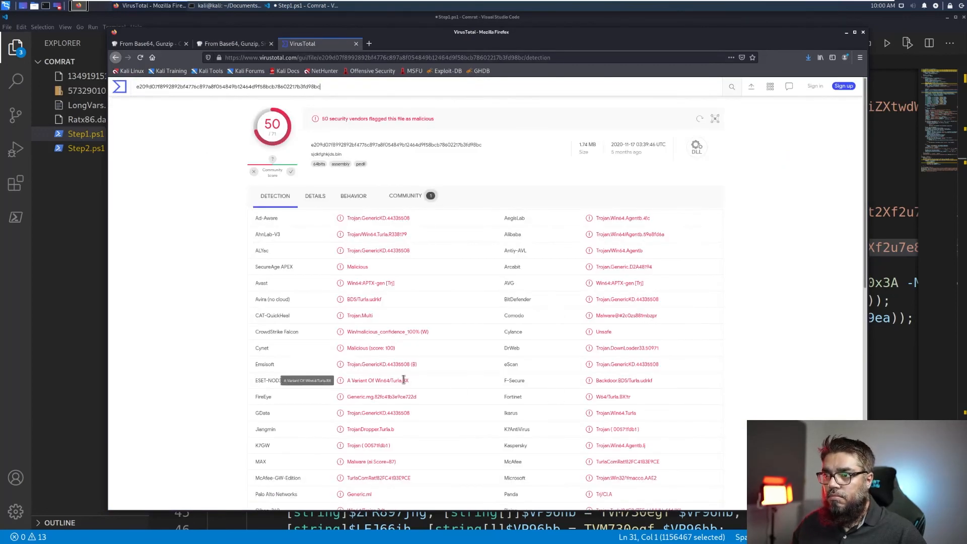
click(228, 43)
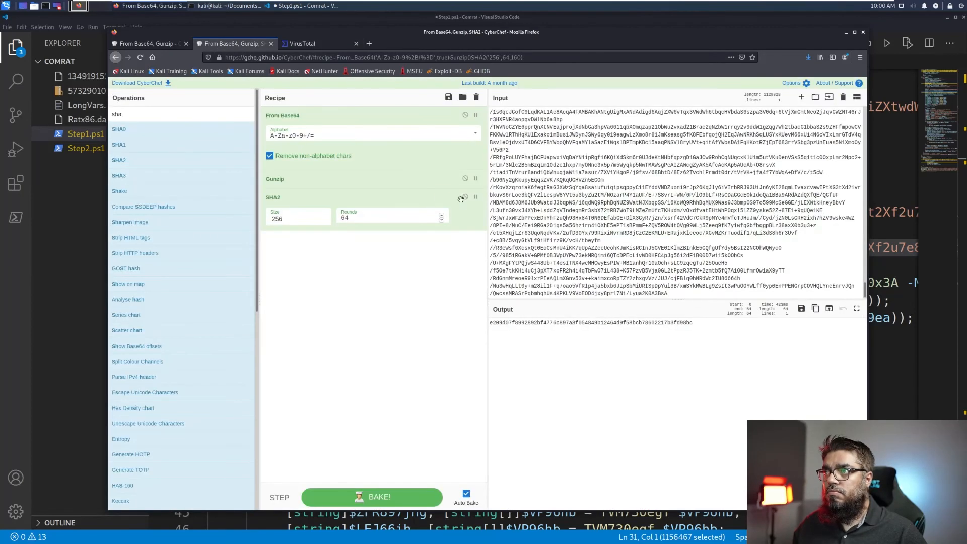
- Disable SHA2, save the decoded DLL as Ratx64.dat, and begin copying it from ~/Downloads in Terminal
click(801, 308)
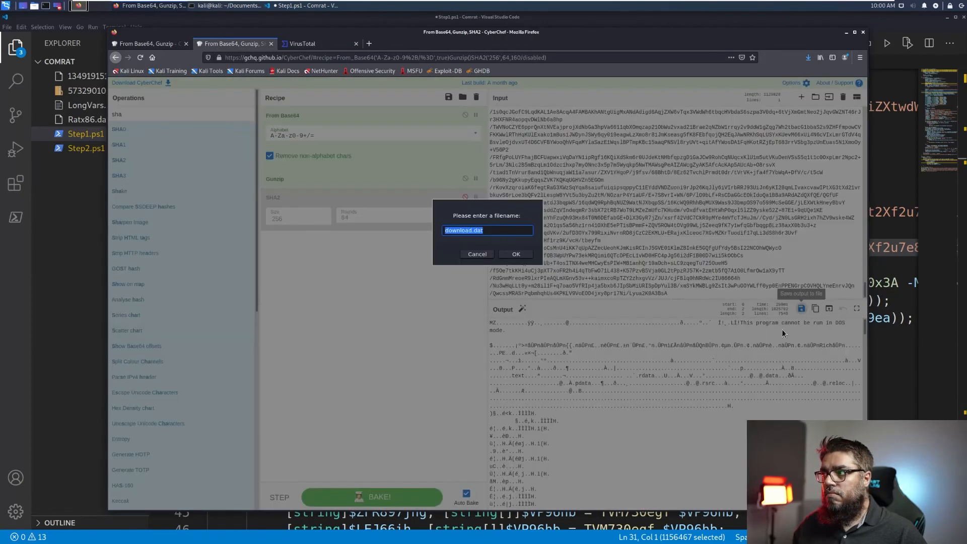
text(Ratx64.dat)
text(cp )
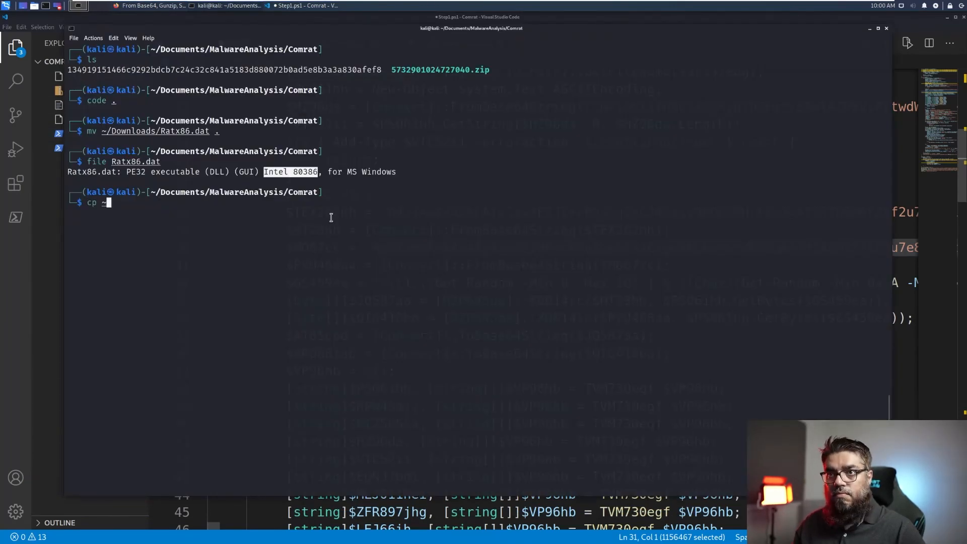
text(~/Downloads/Ra)
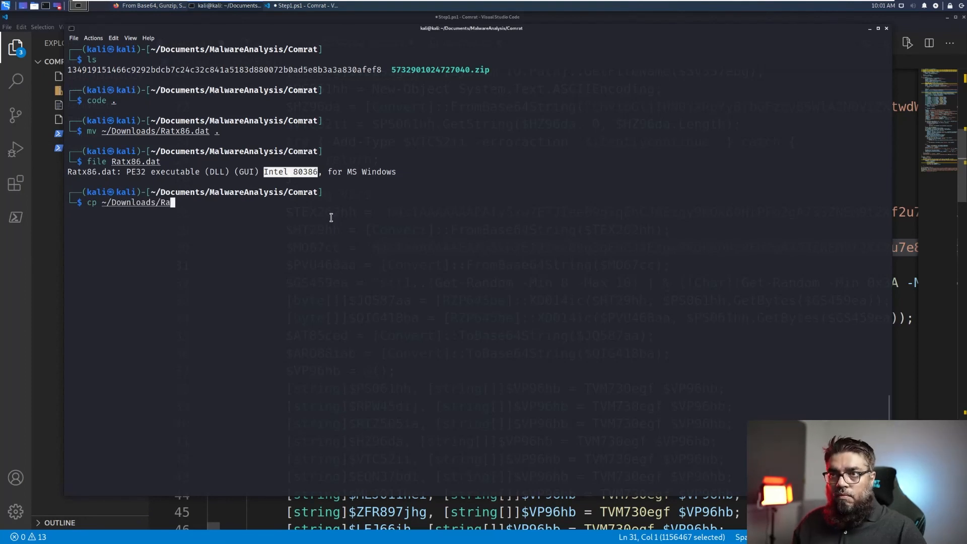